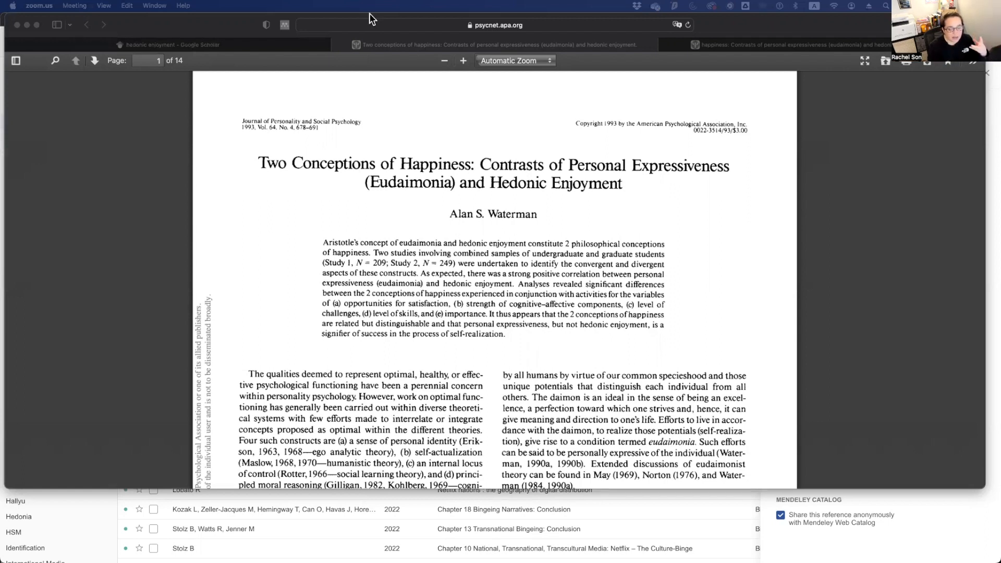
mouse_move(435, 186)
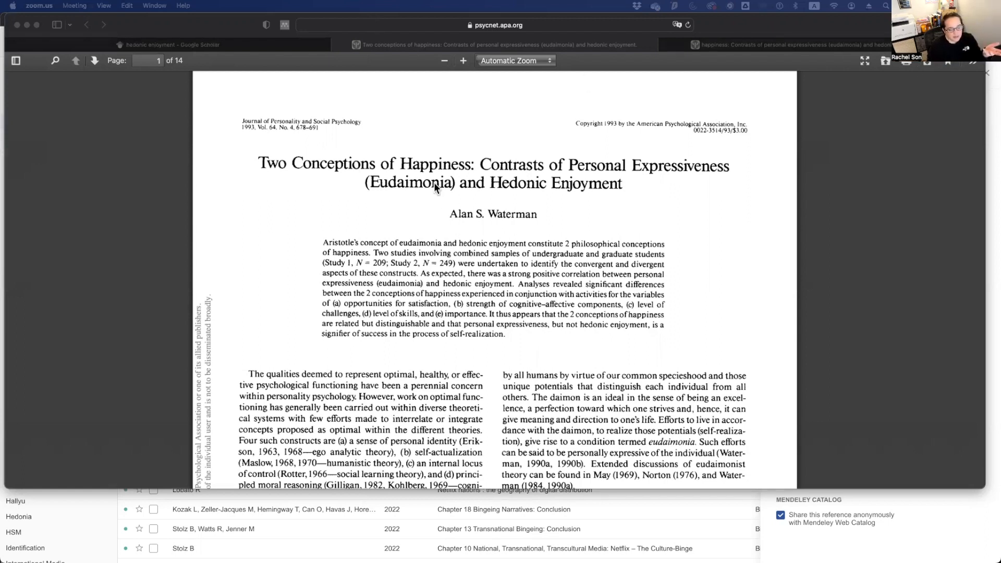
Scroll the Waterman happiness PDF while the Mendeley importer detects its reference.
scroll("down", 3)
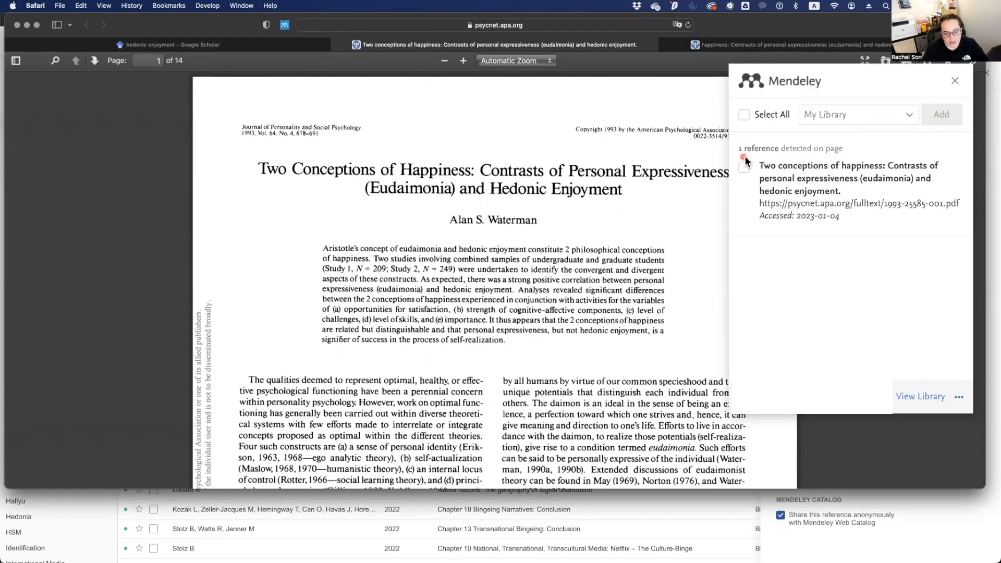
Edit the detected Waterman reference and assign it to the Hedonia and Eudaimonia collections.
left_click(743, 159)
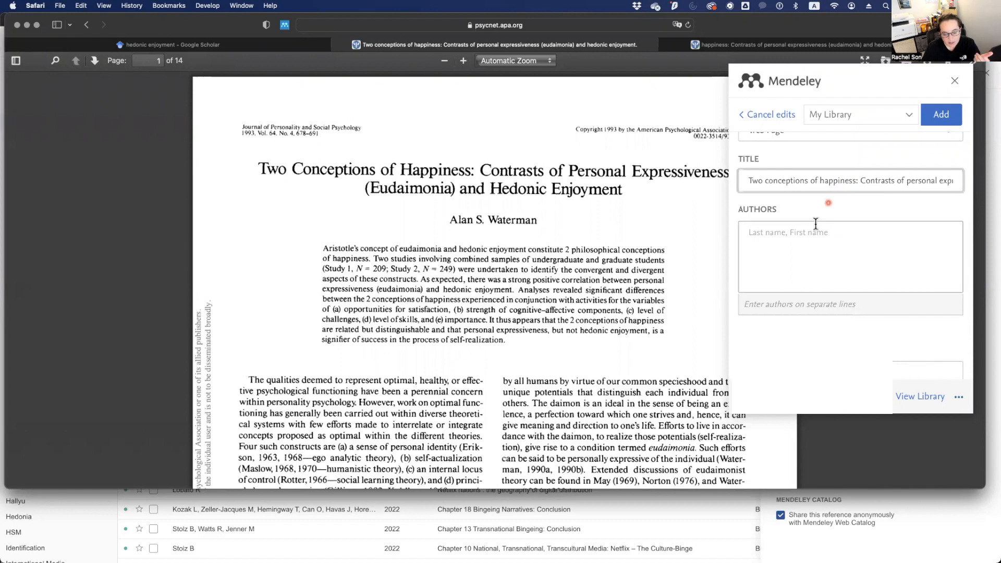
scroll("down", 3)
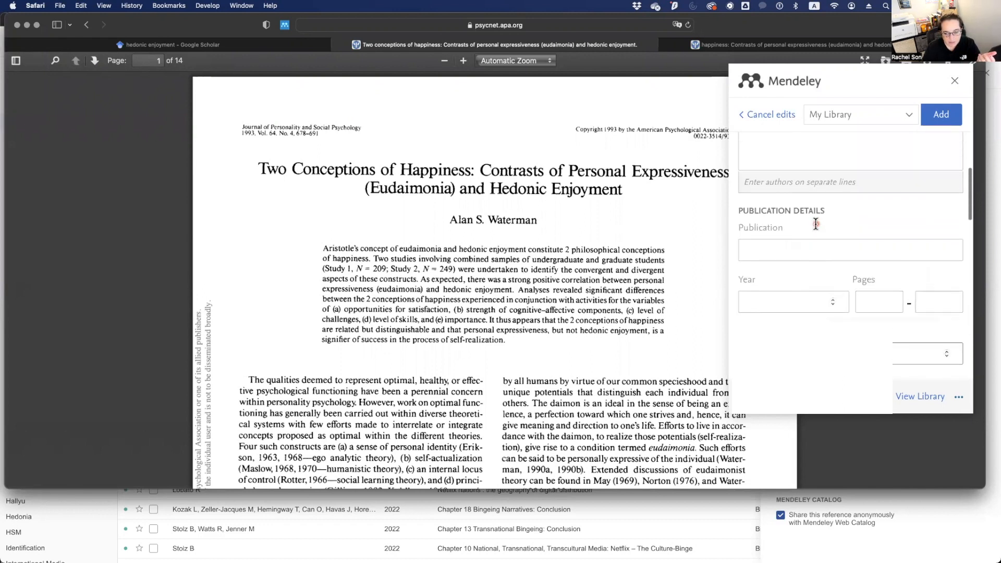
left_click(909, 114)
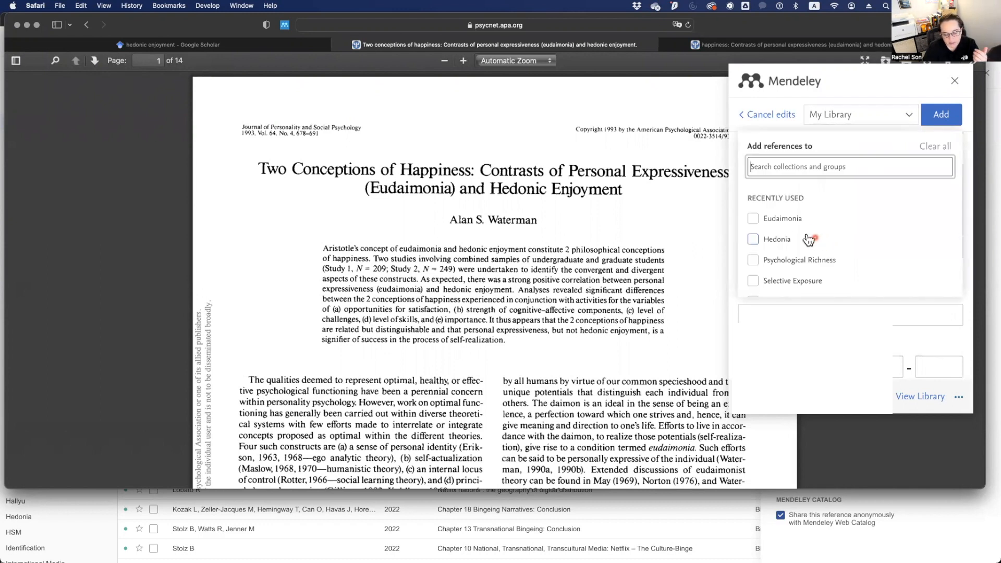
left_click(753, 239)
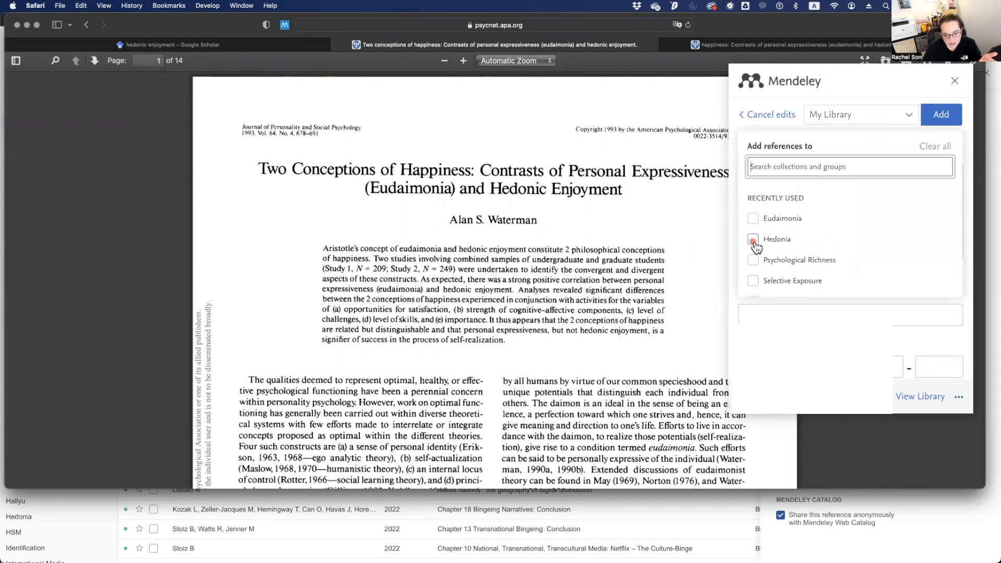
left_click(753, 239)
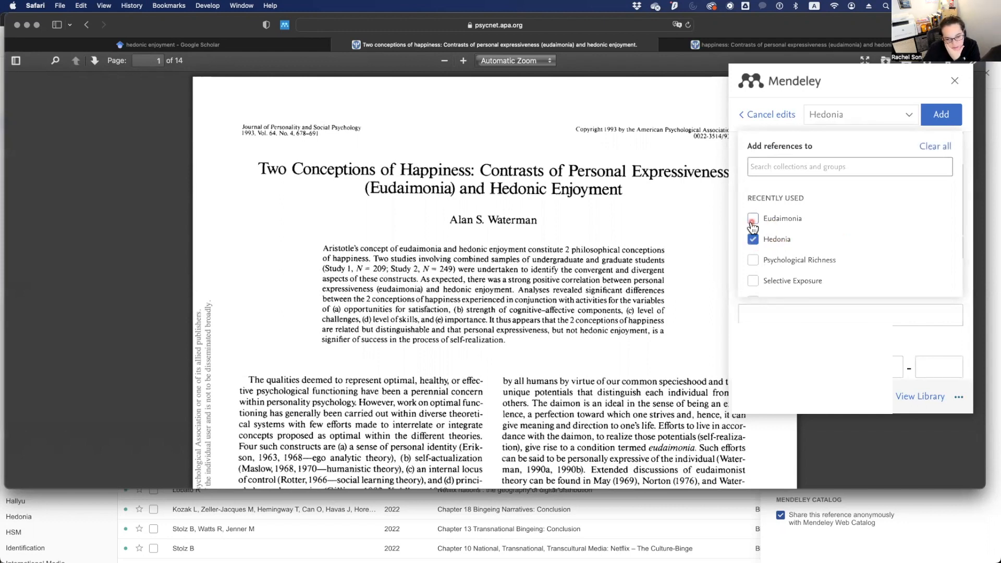
left_click(753, 218)
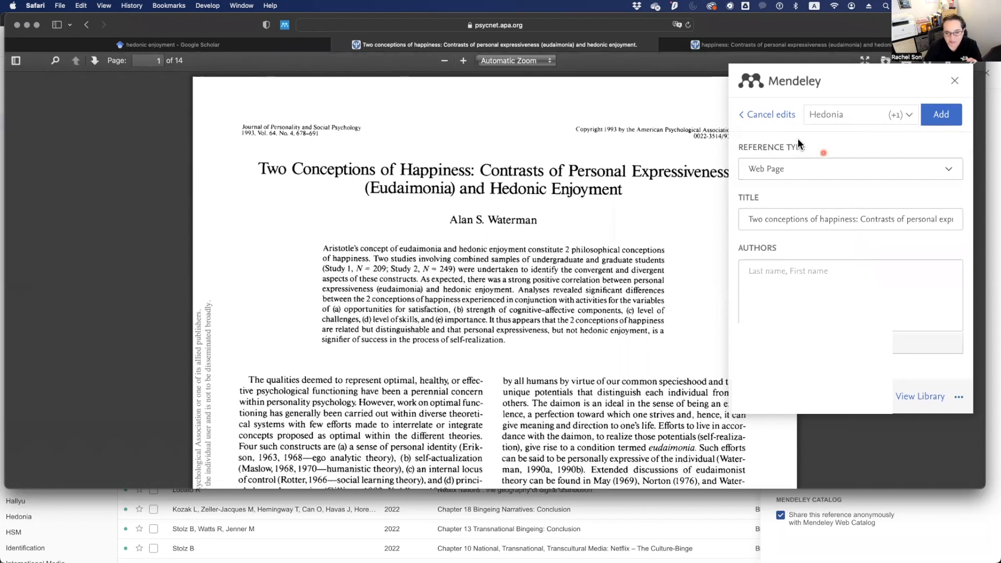
mouse_move(827, 171)
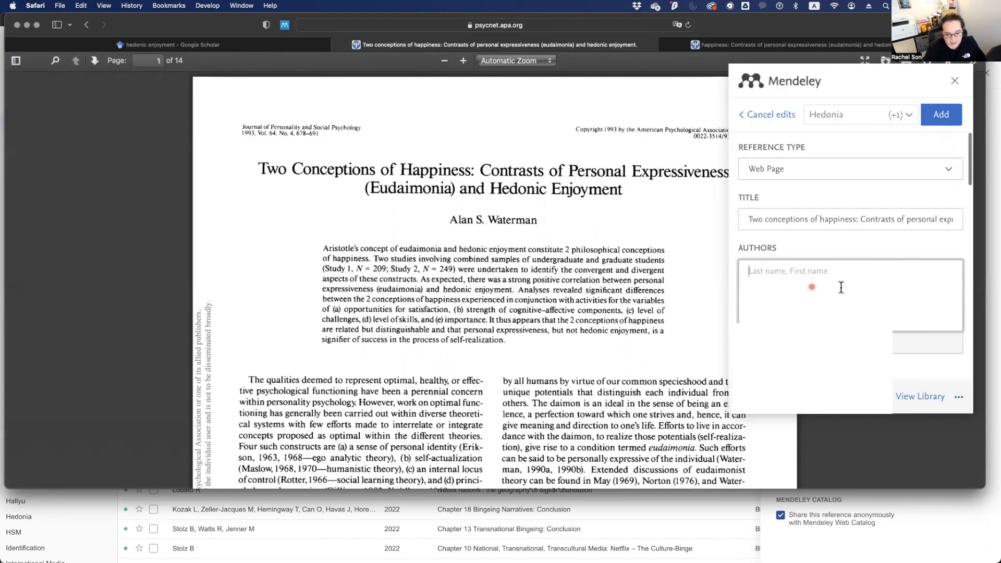
Enter the Waterman (1993) APA citation in the Authors field and add the reference to the library.
type("Waterman, A. S. (1993). Two conceptions of happiness: Contrasts of personal expressiveness (eudaimonia) and hedonic enjoyment. Journal of Personality and Social Psychology")
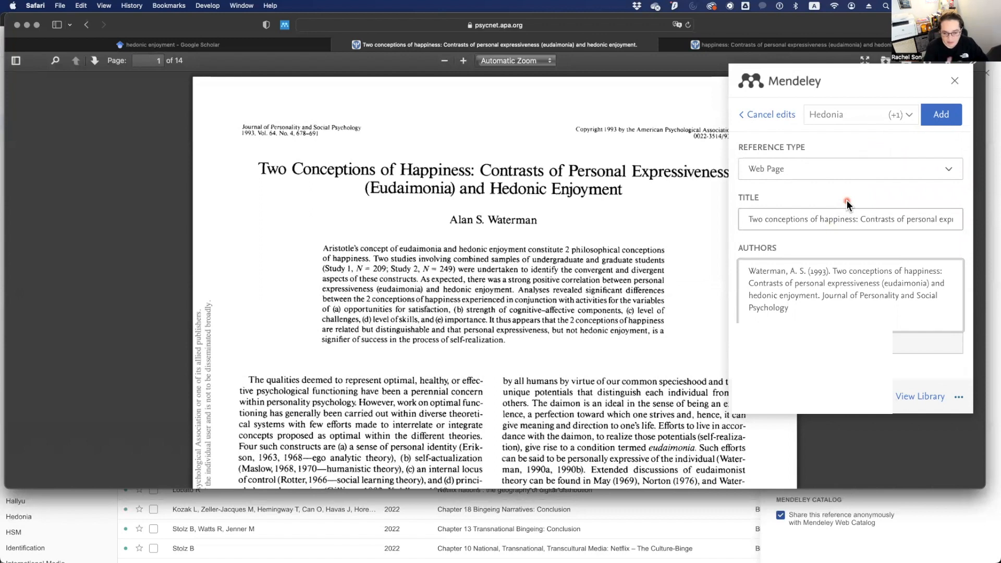
left_click(769, 115)
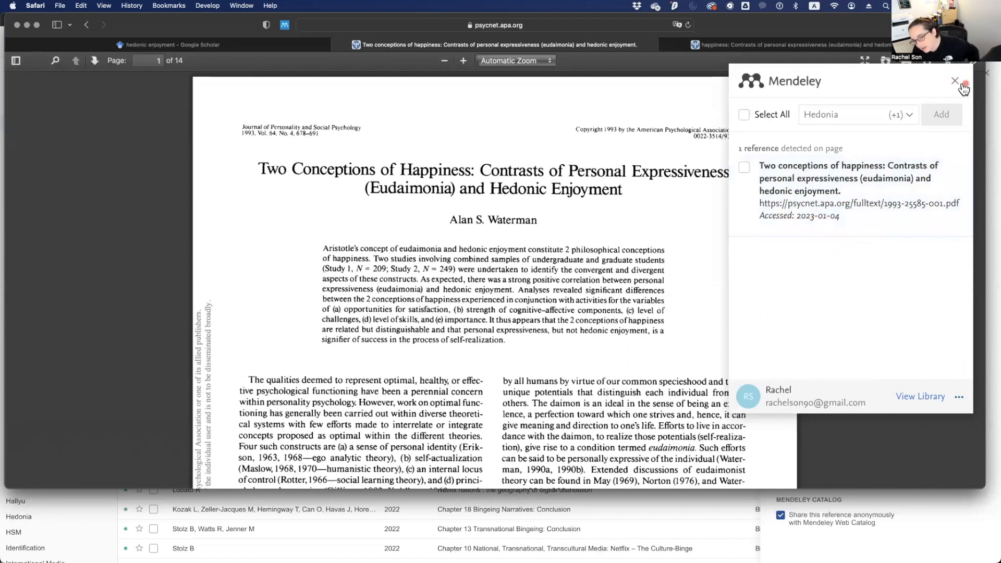
Close the importer and select 1993-25585-001.pdf in Finder's Downloads folder.
left_click(954, 81)
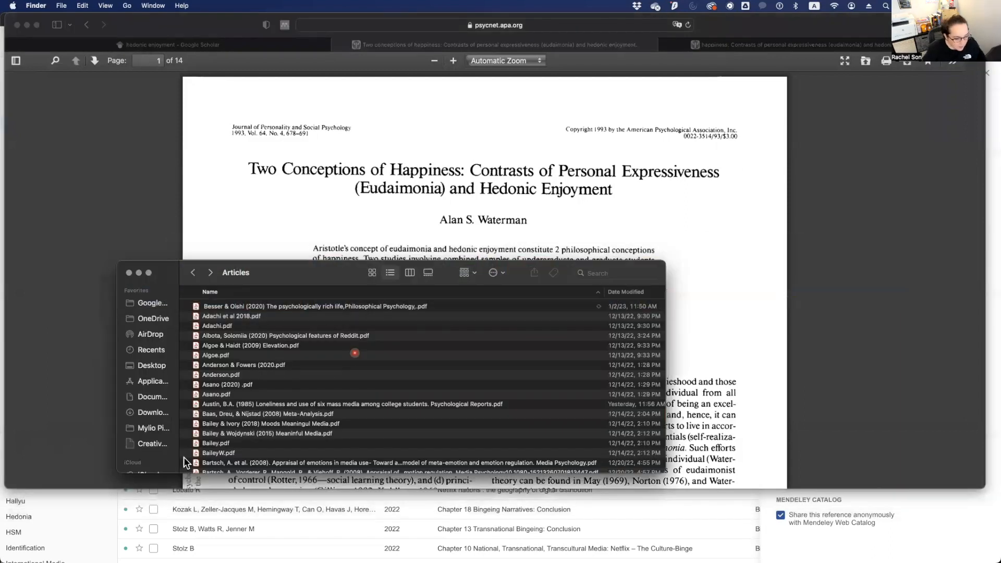
left_click(152, 412)
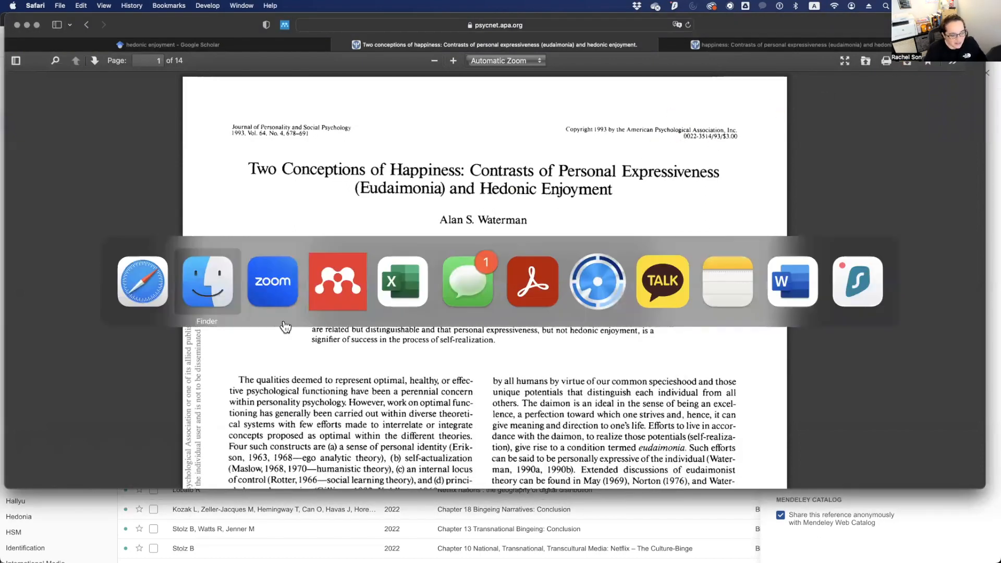
left_click(206, 282)
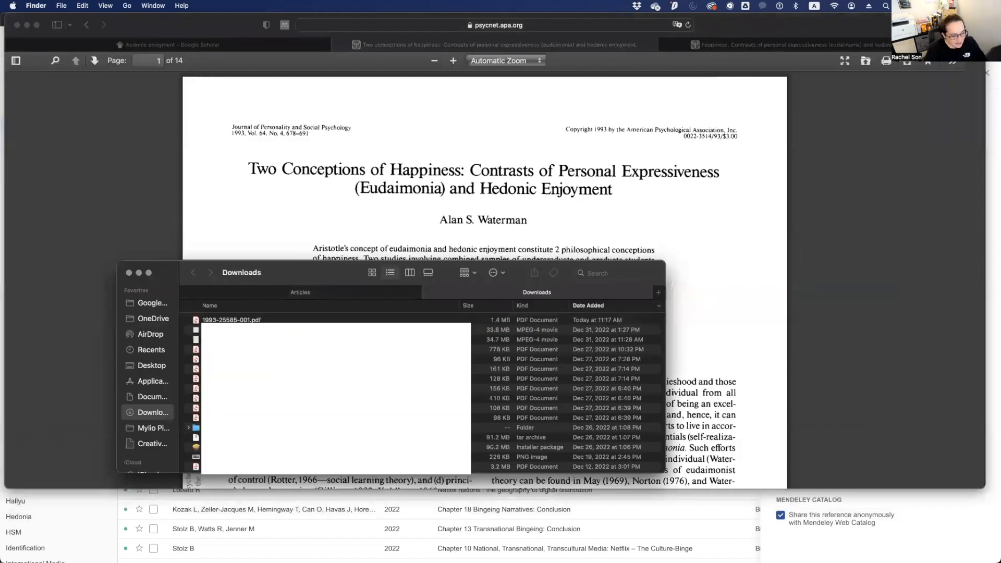
left_click(232, 320)
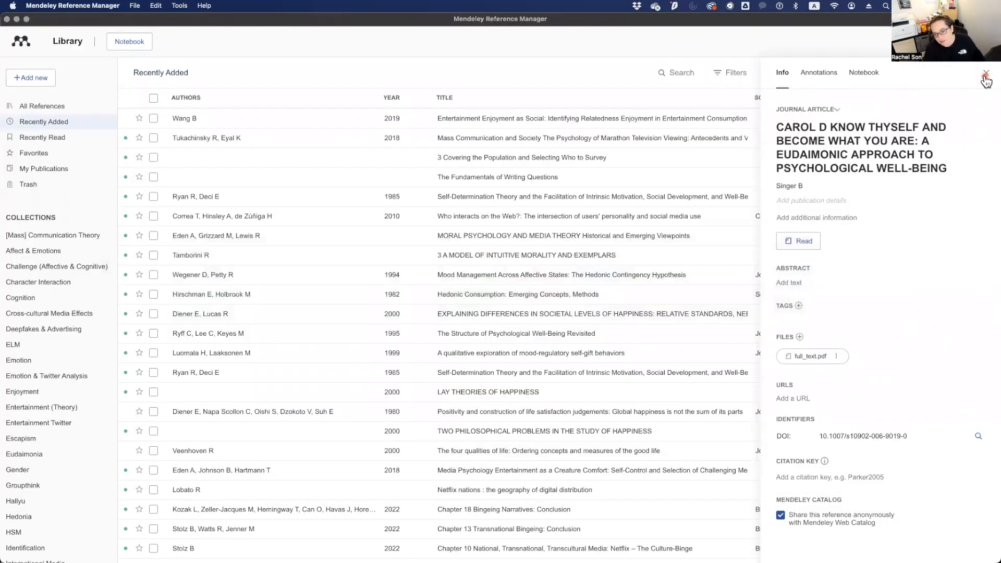
Close the previous reference's Info panel in Mendeley Reference Manager.
left_click(985, 73)
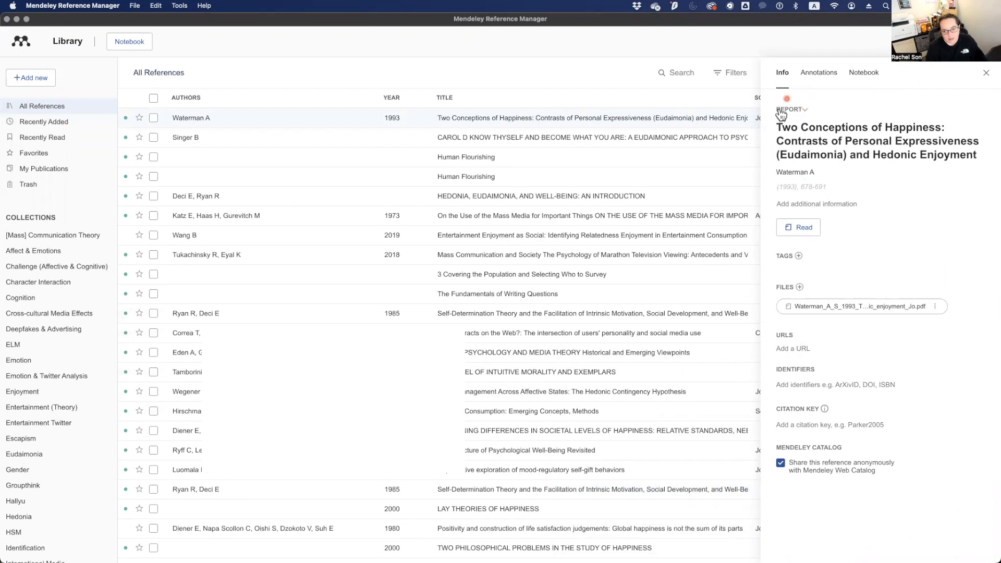
Keep the Waterman reference as a Journal Article and review its title and details.
left_click(791, 109)
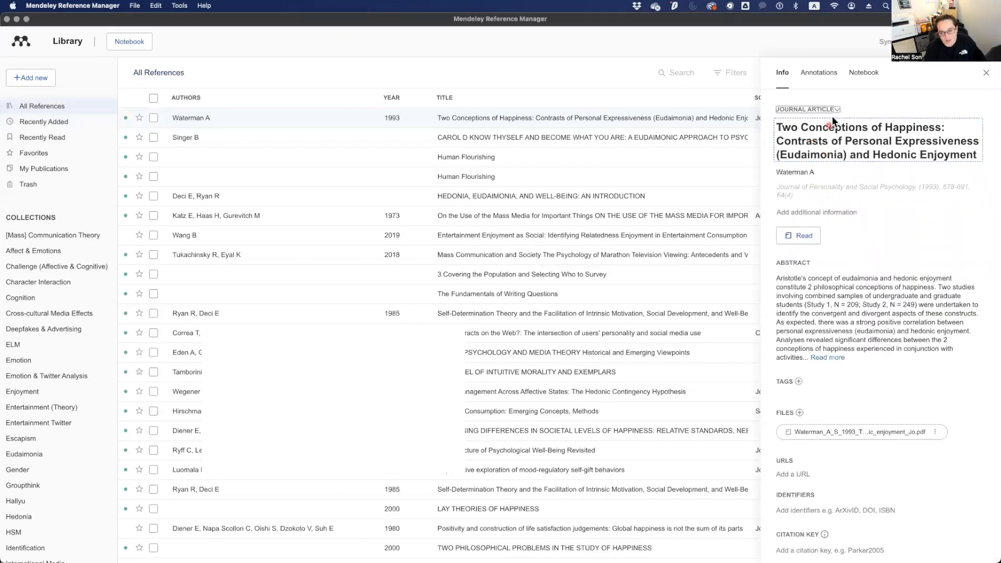
left_click(806, 108)
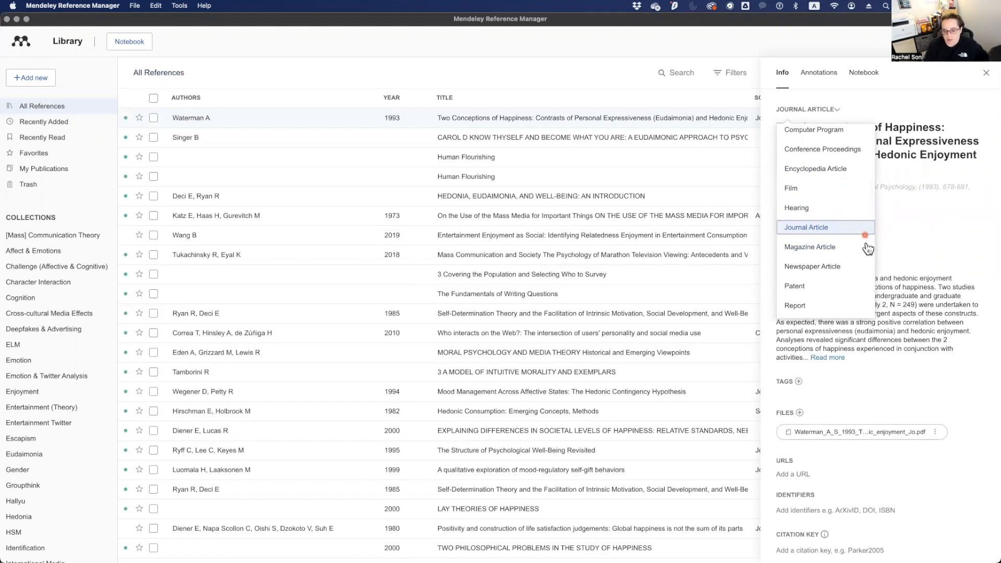
left_click(806, 226)
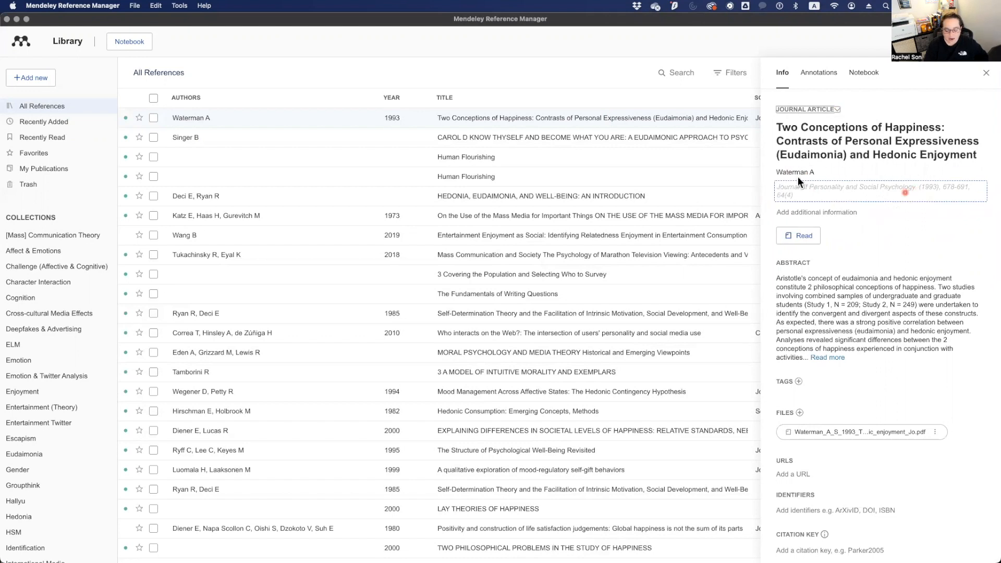
left_click(836, 109)
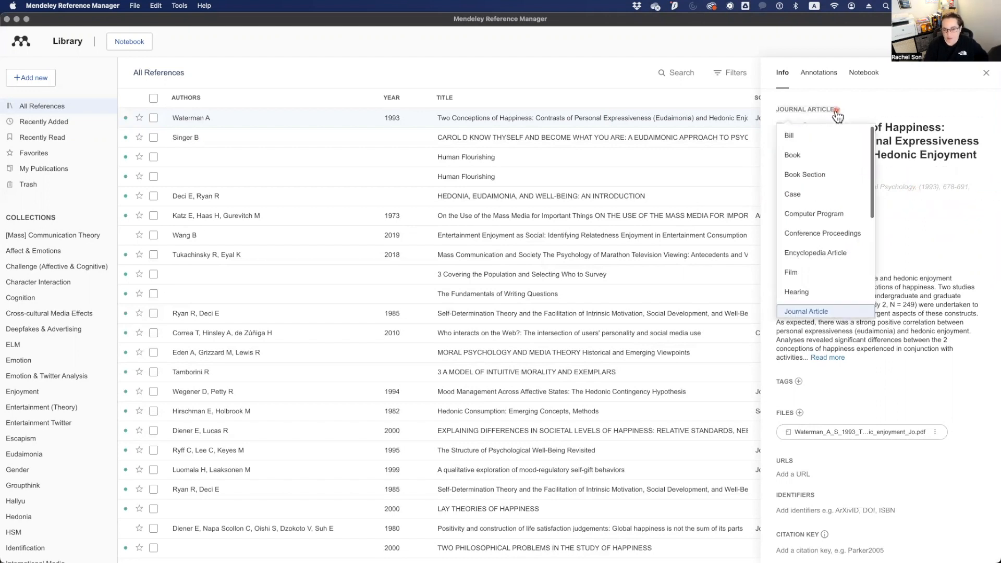
mouse_move(853, 186)
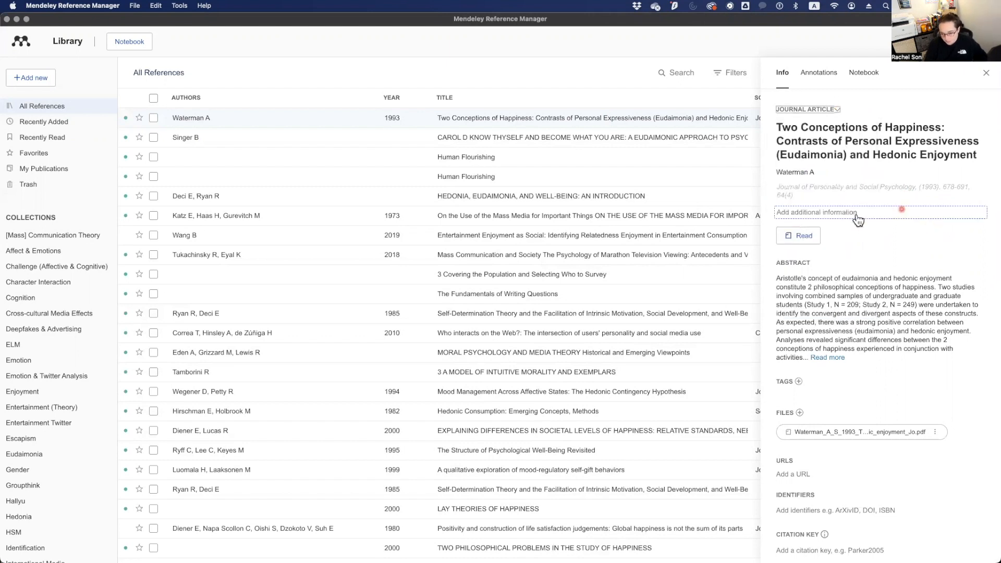
left_click(815, 212)
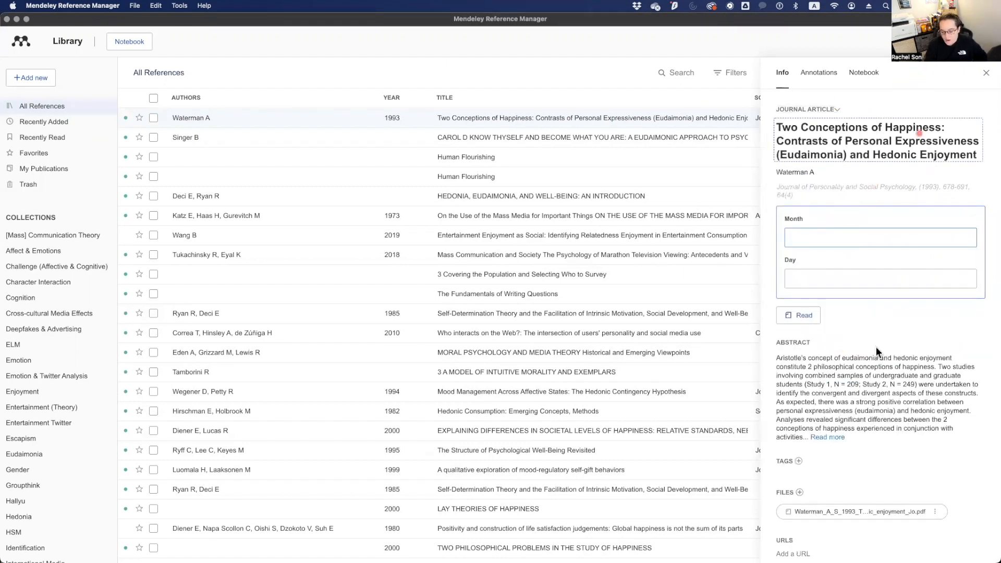
scroll("down", 3)
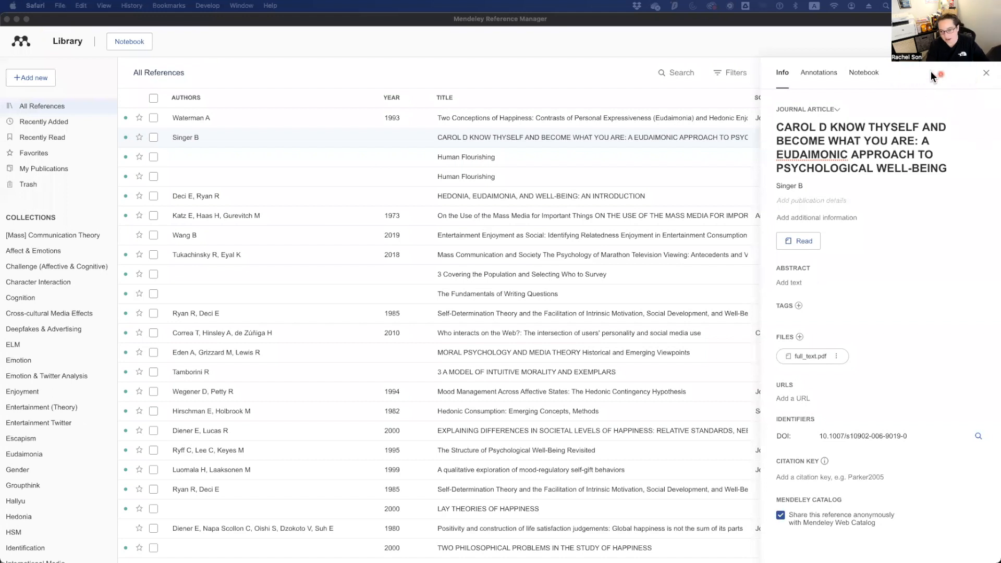
Leave the Singer B reference details and return to the full All References list.
left_click(865, 159)
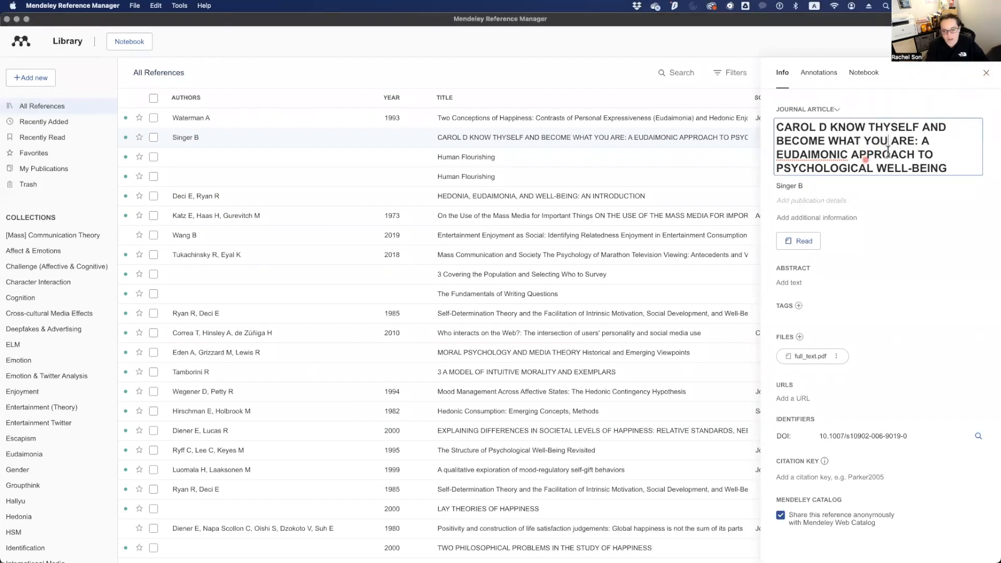
left_click(985, 72)
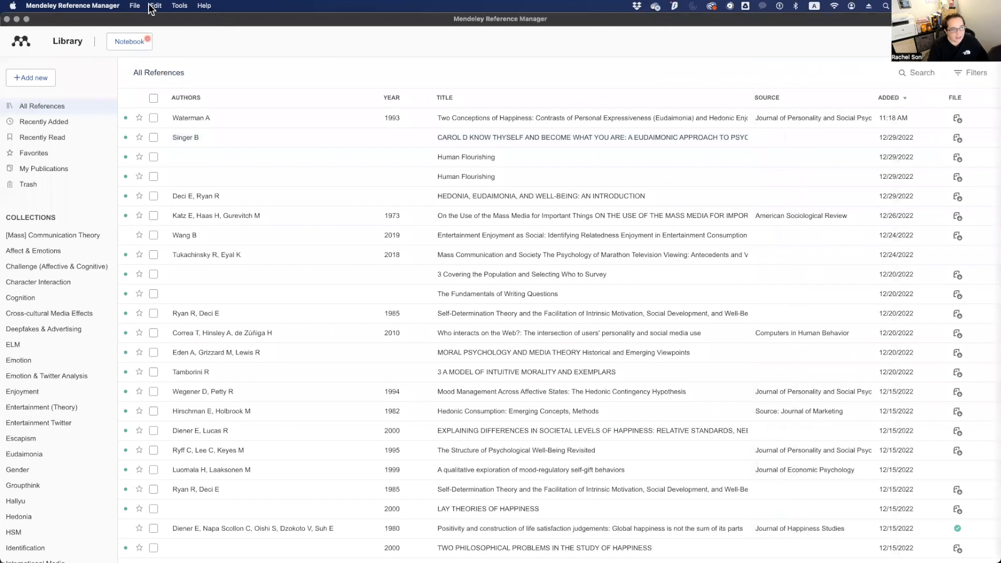
mouse_move(392, 54)
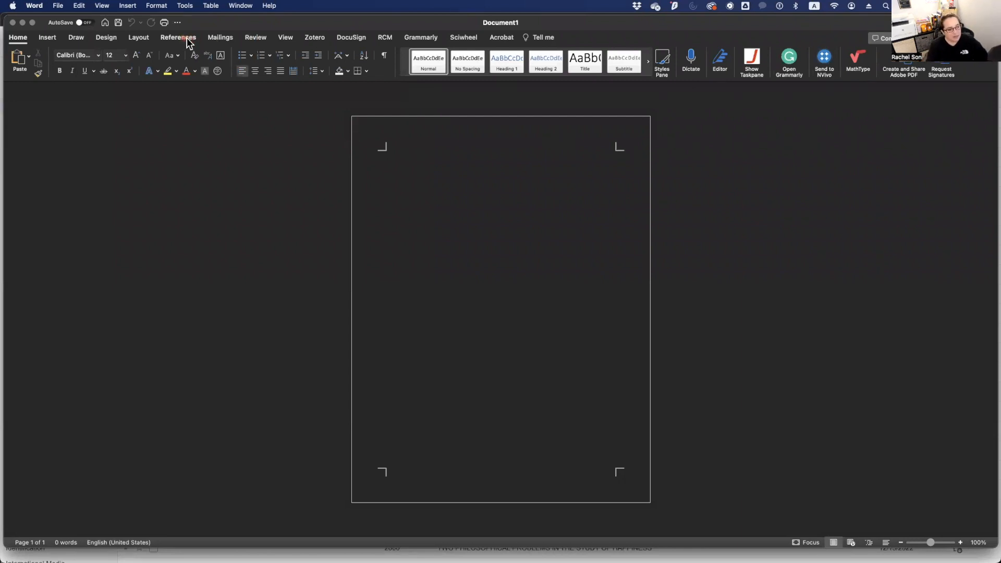
Cancel the Mendeley waiting warnings twice and acknowledge Word's crash report.
left_click(177, 38)
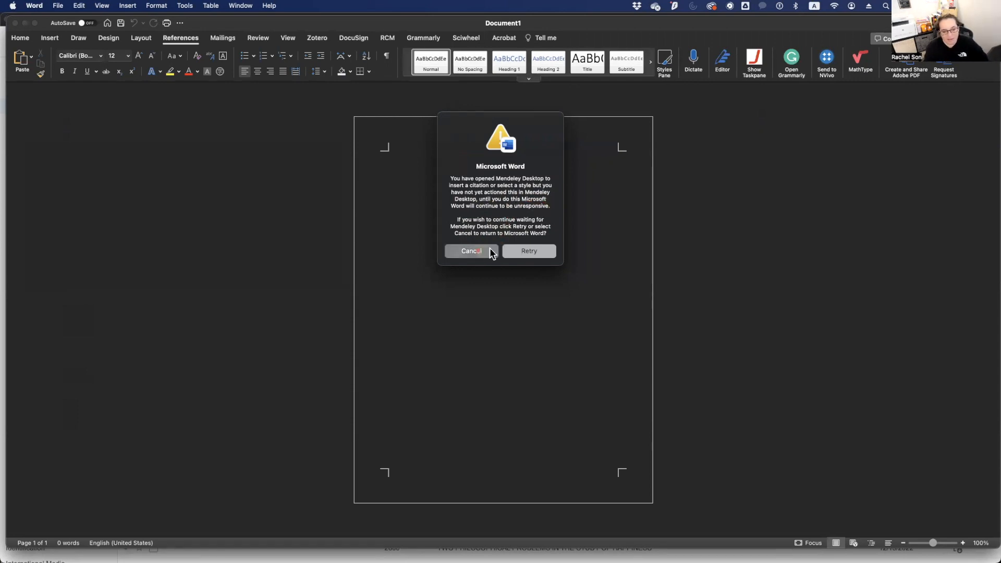
left_click(470, 251)
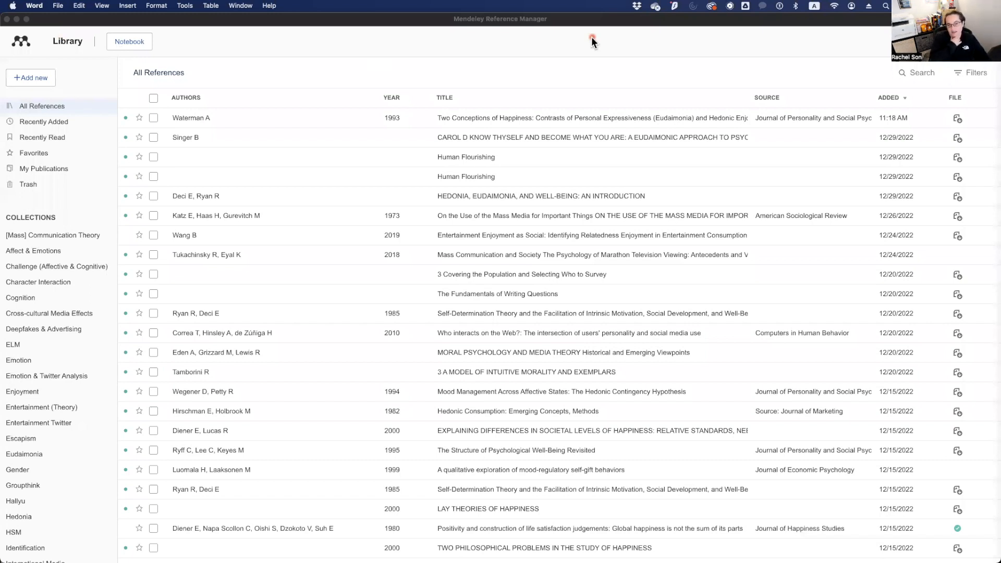
mouse_move(160, 40)
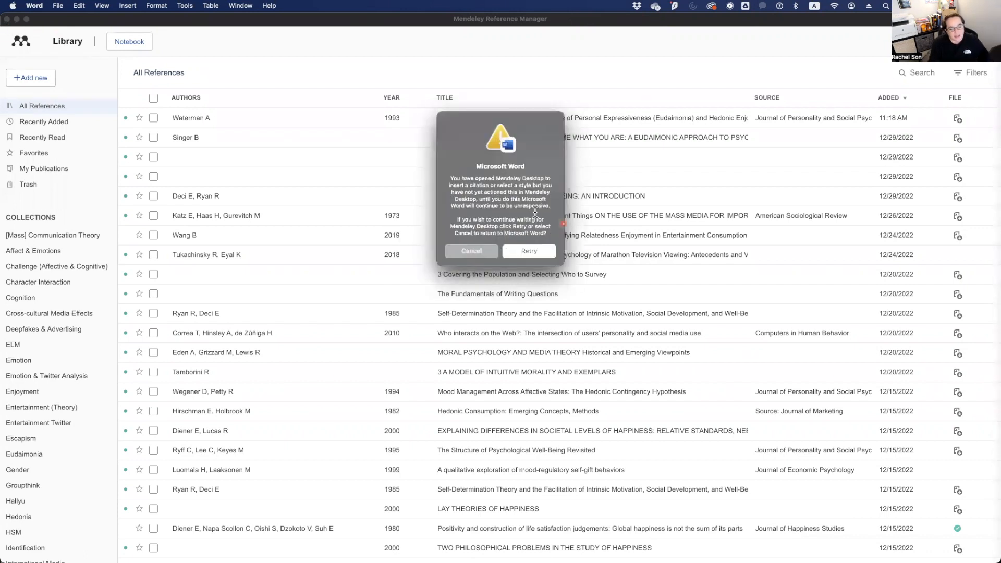
left_click(529, 250)
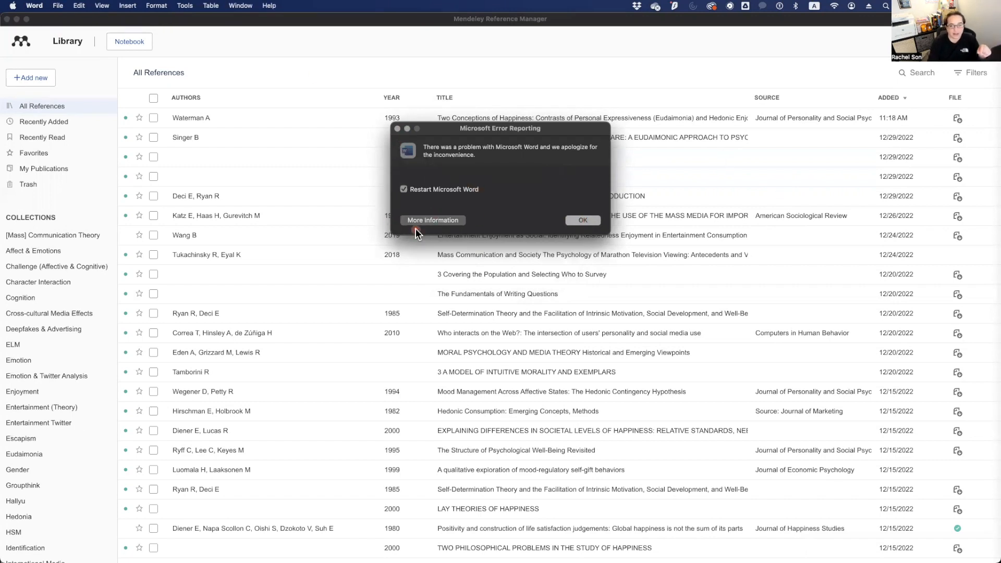
left_click(582, 220)
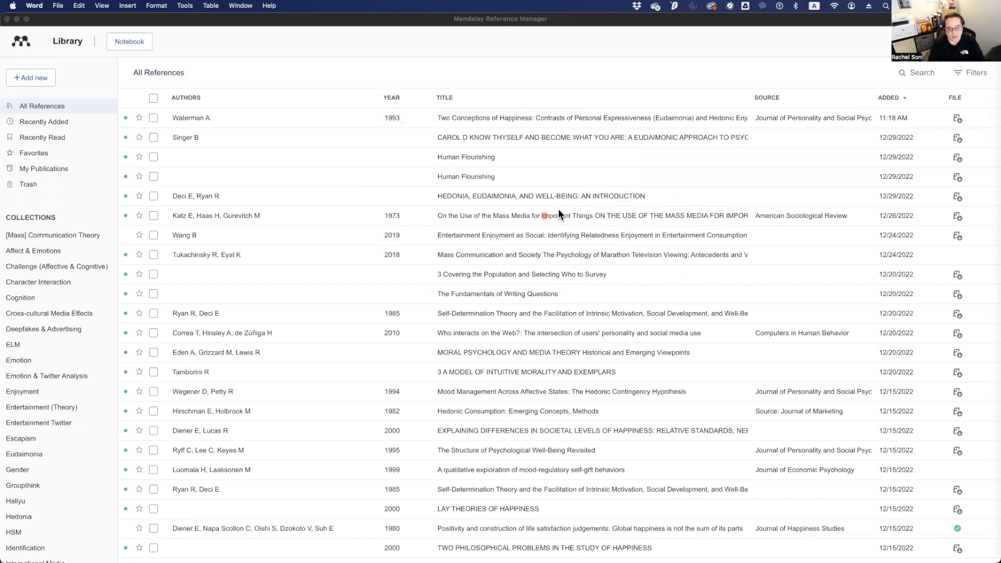
mouse_move(512, 221)
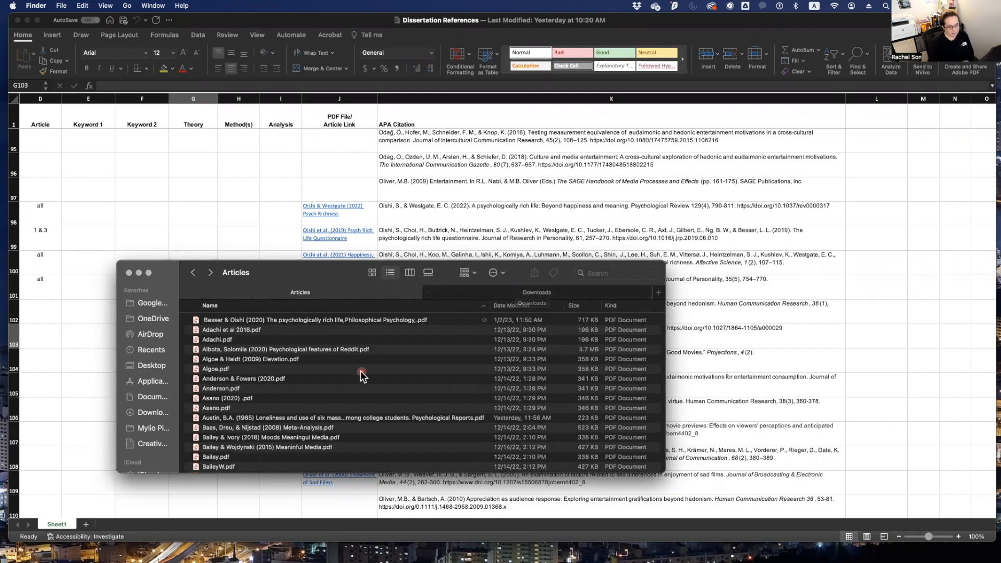
Scroll the Dissertation References spreadsheet through authors Delle Fave to Hoffman.
scroll("down", 3)
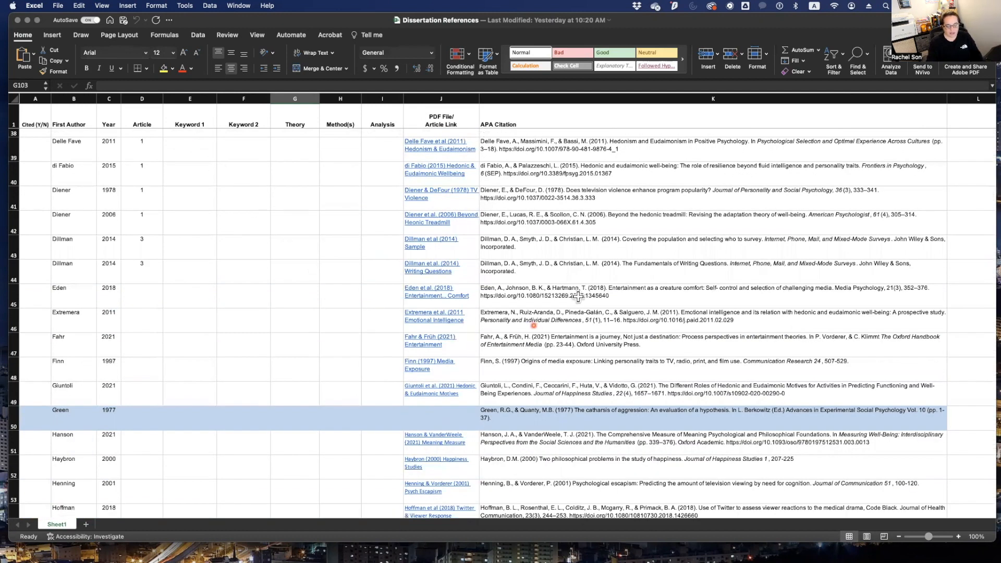
mouse_move(551, 314)
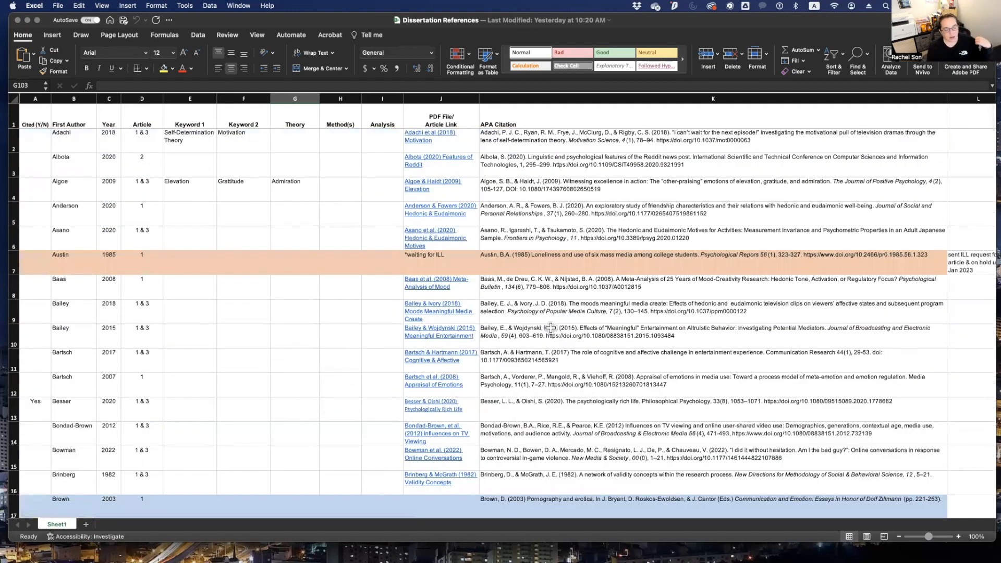
scroll("right", 3)
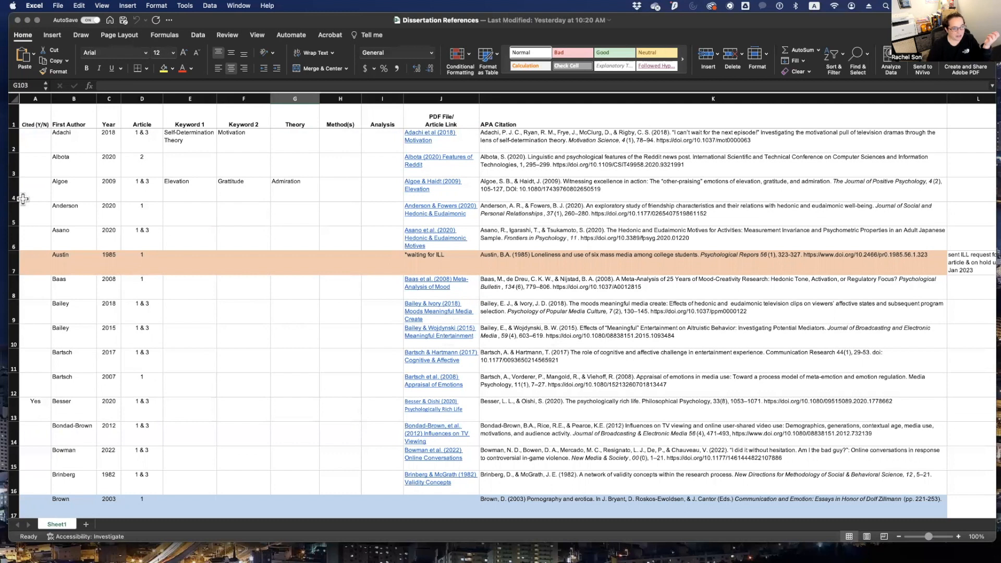
scroll("down", 3)
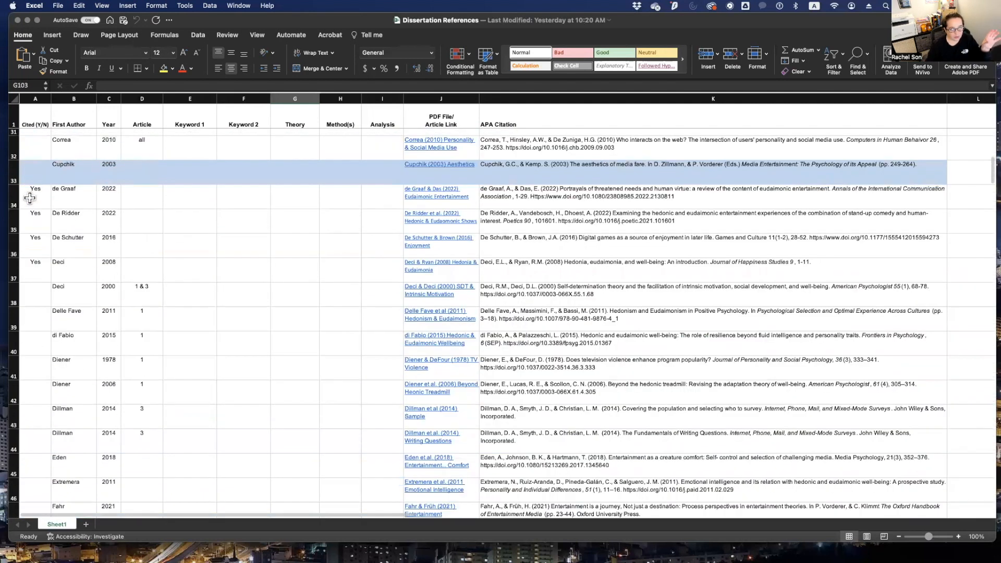
scroll("down", 3)
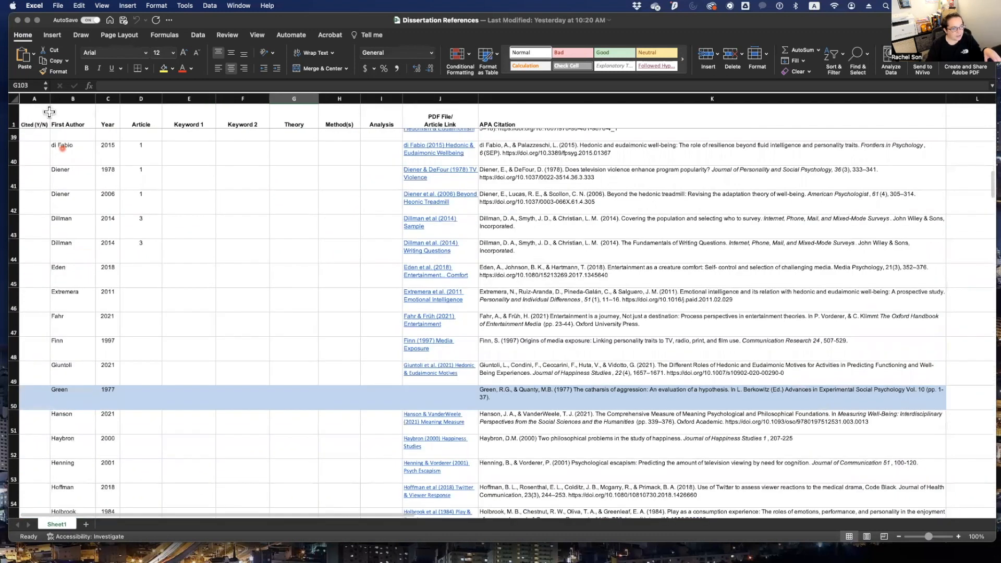
mouse_move(36, 205)
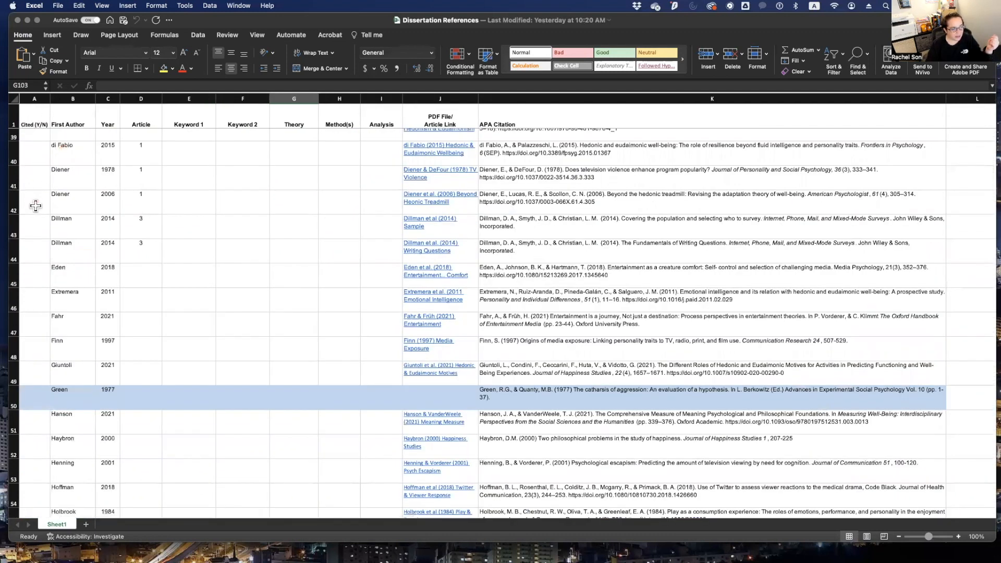
left_click(35, 202)
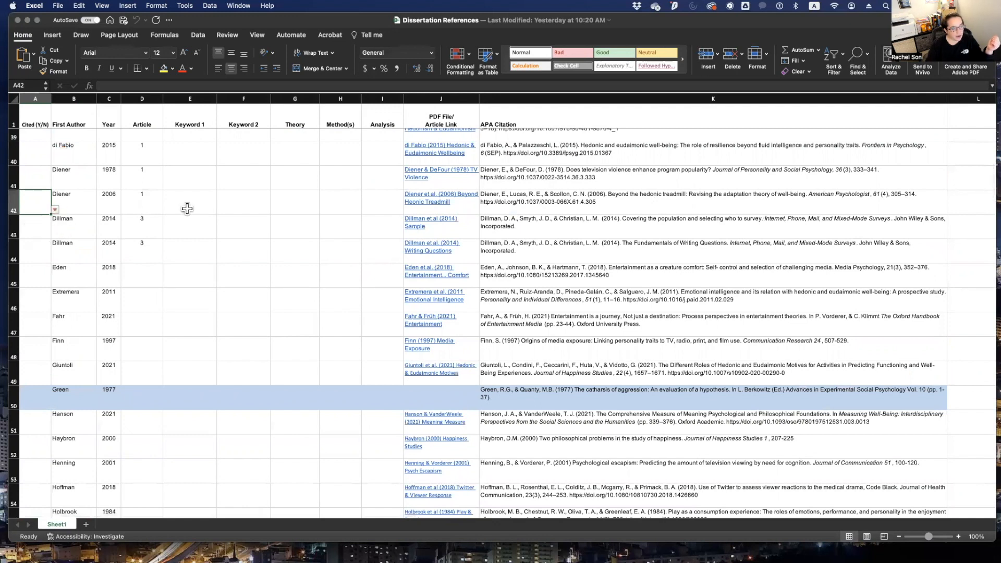
mouse_move(268, 213)
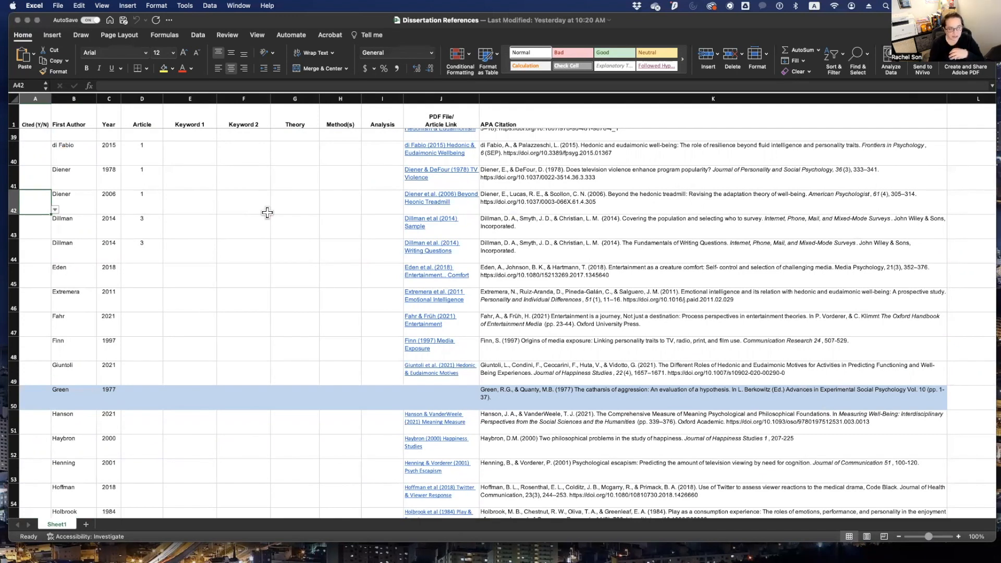
left_click(34, 124)
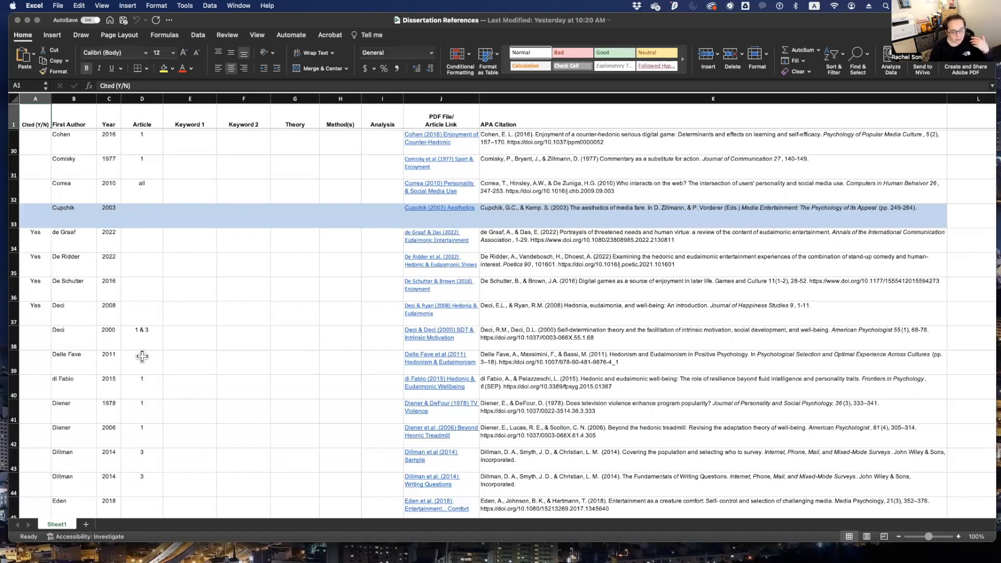
mouse_move(169, 209)
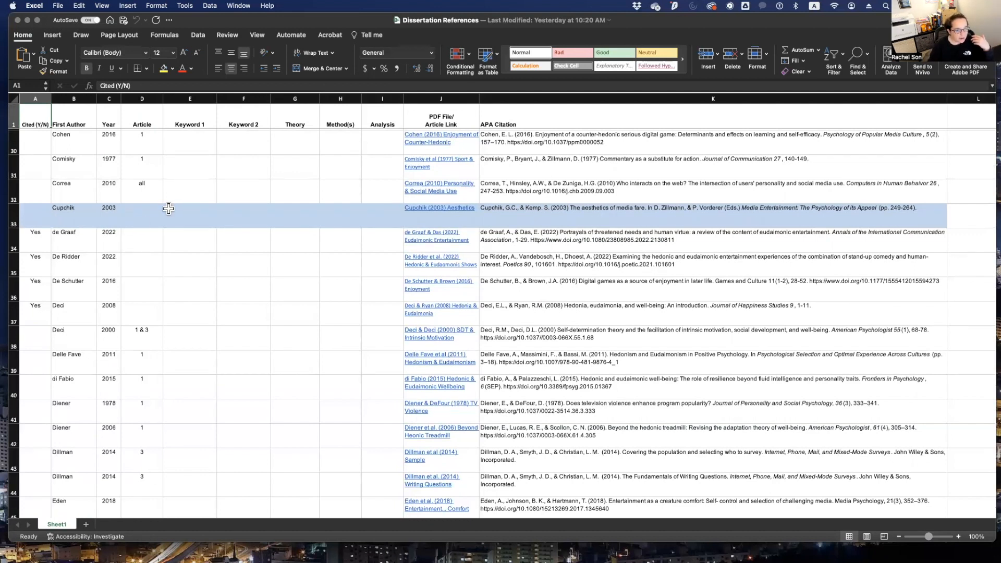
left_click(167, 223)
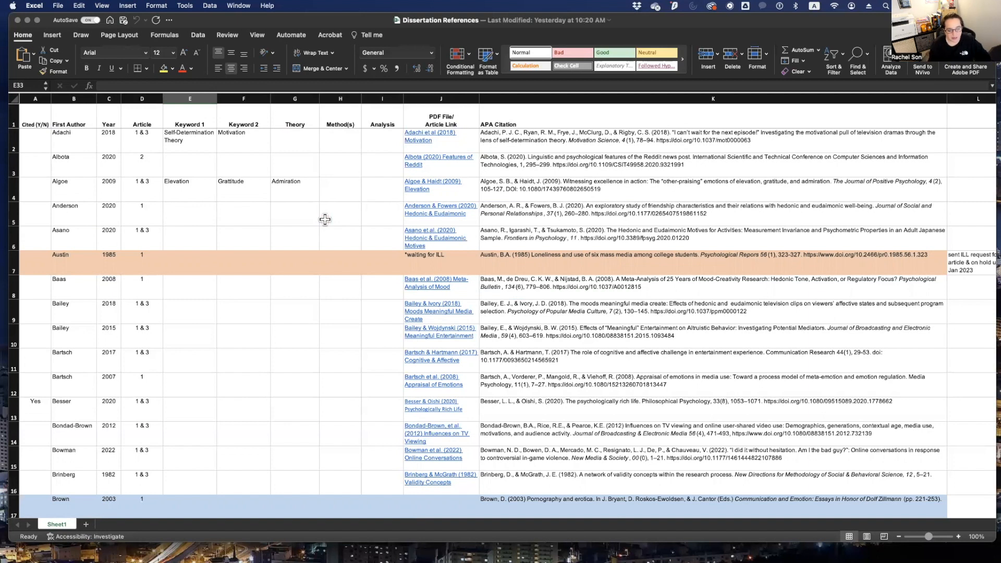
mouse_move(271, 337)
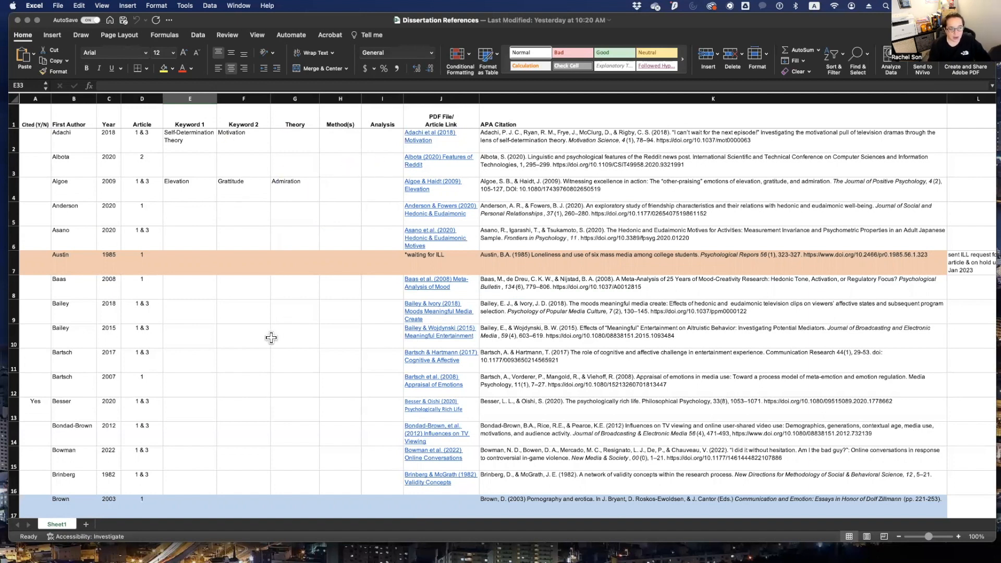
mouse_move(339, 429)
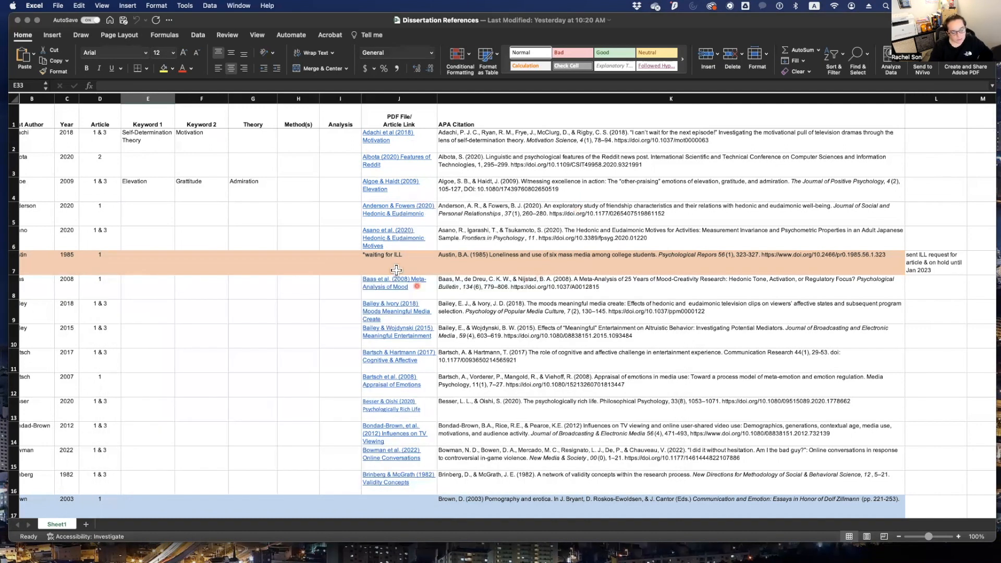
left_click(393, 236)
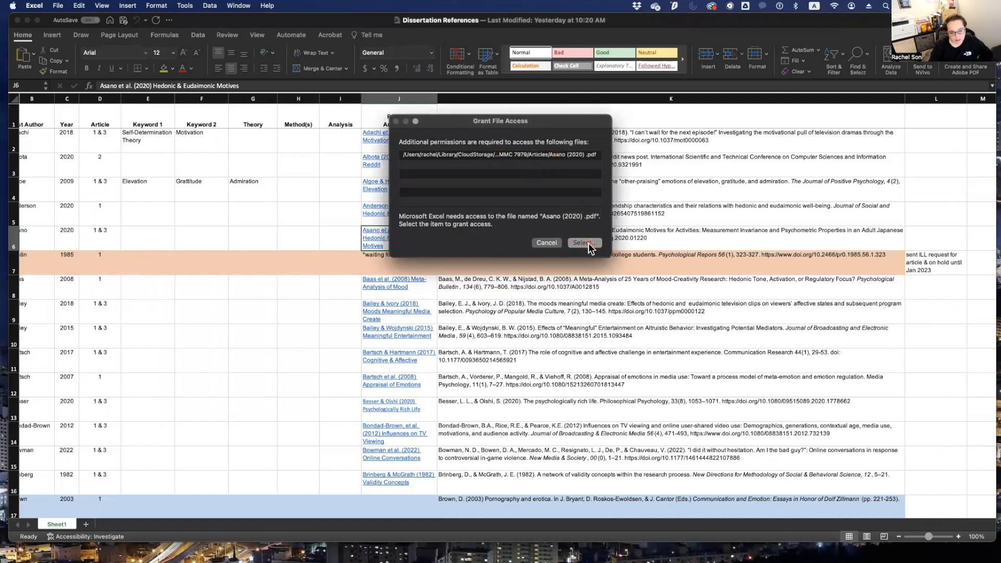
left_click(581, 243)
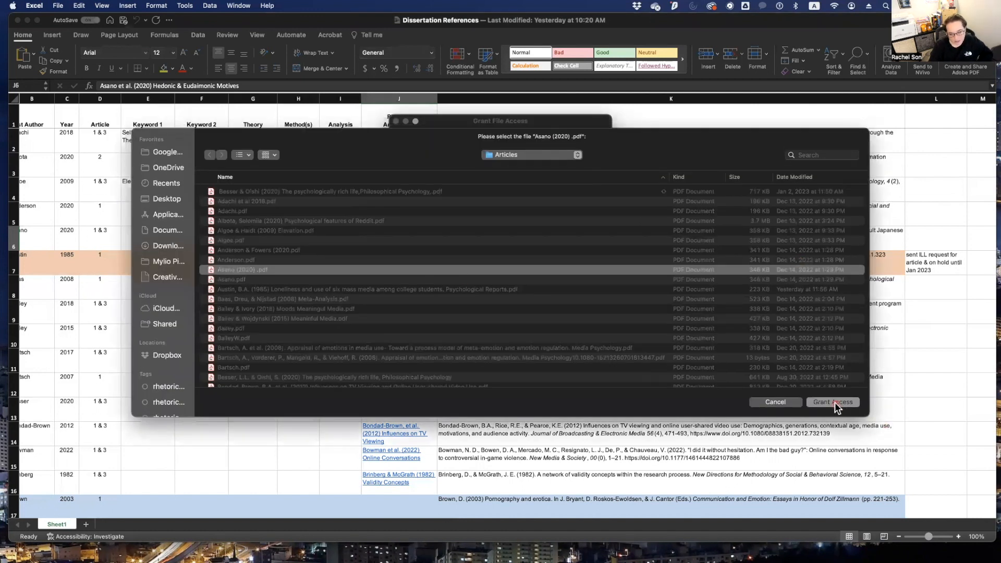
left_click(832, 401)
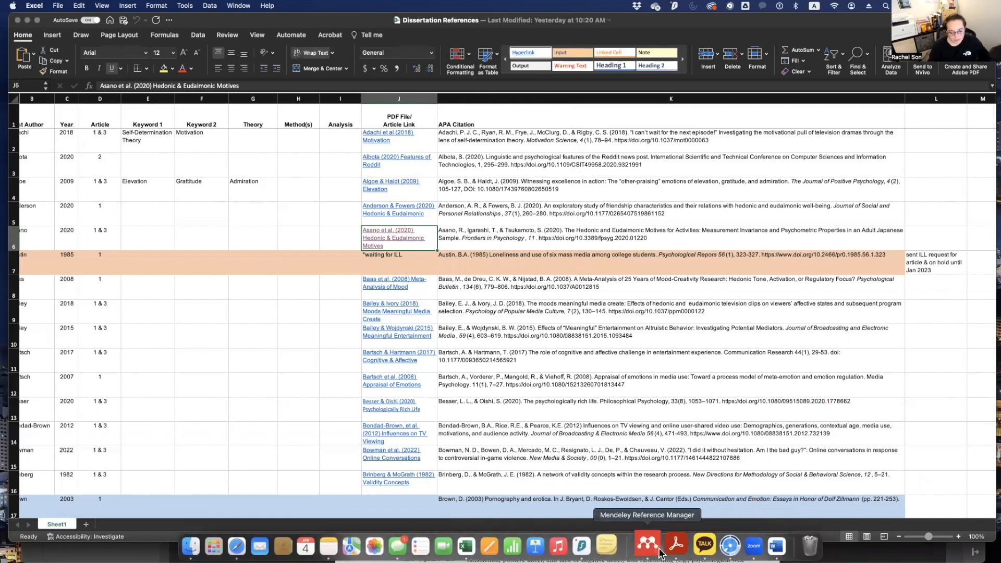
left_click(387, 233)
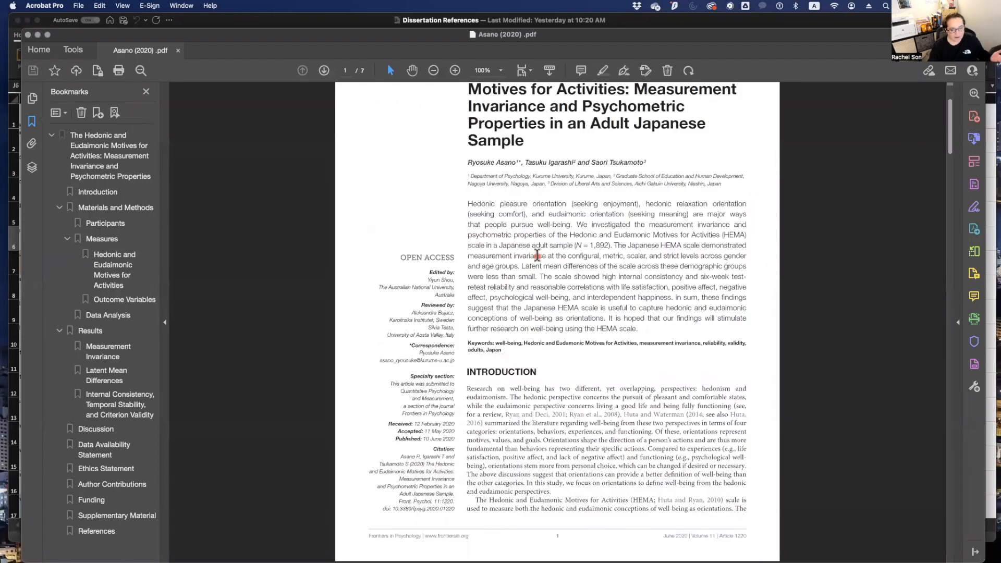
scroll("down", 3)
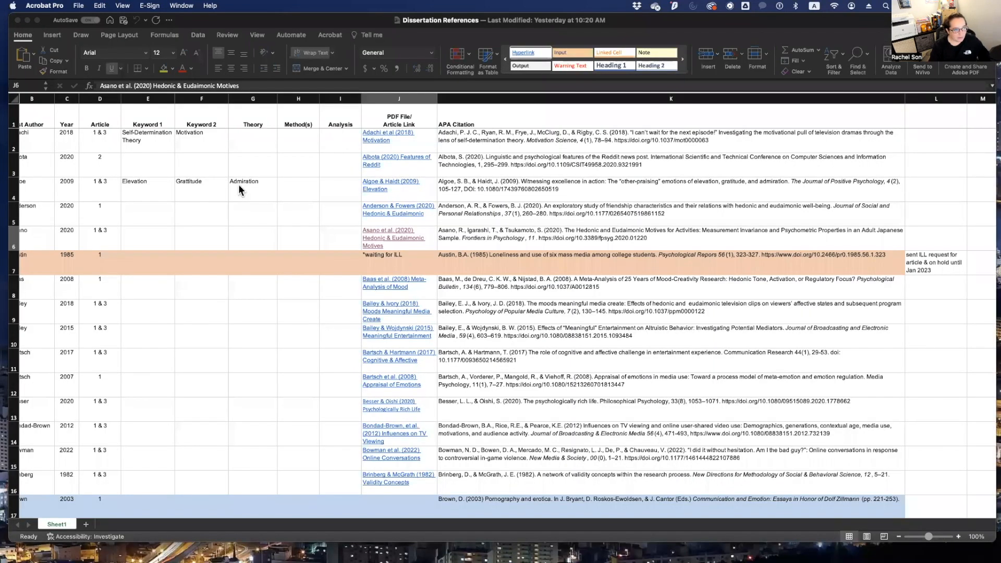
mouse_move(289, 184)
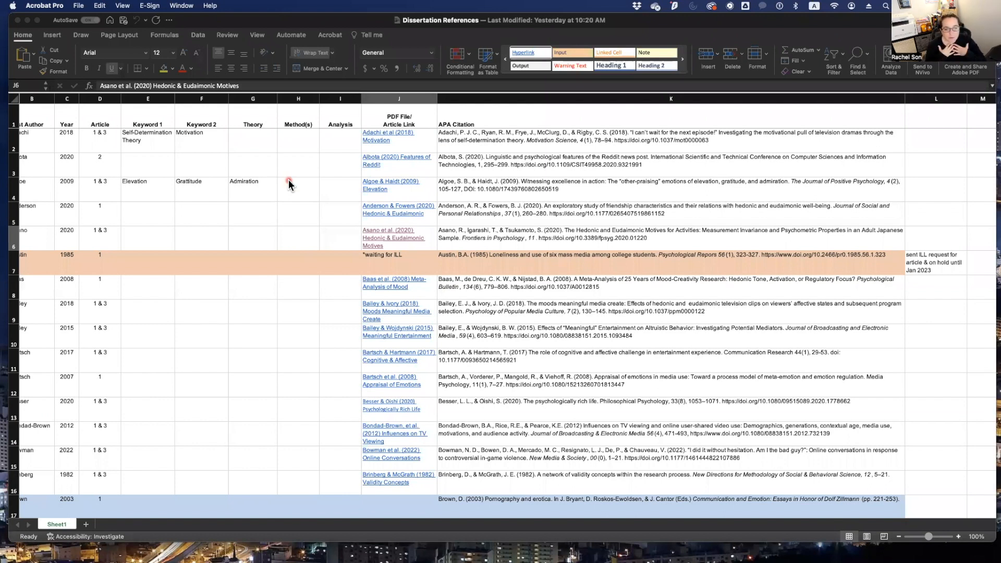
mouse_move(458, 188)
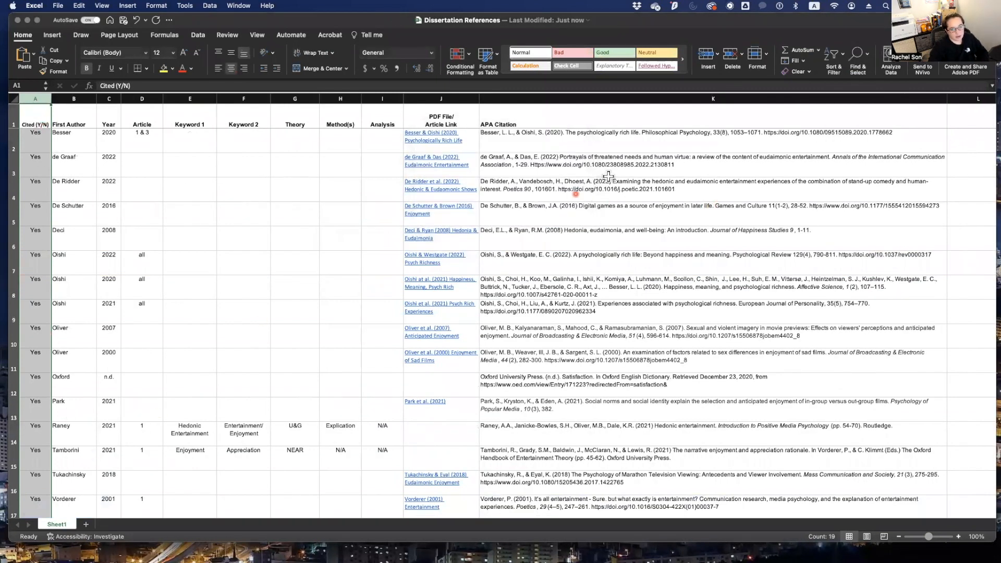
Scroll through the sorted sheet with cited Yes articles grouped at the top.
scroll("down", 3)
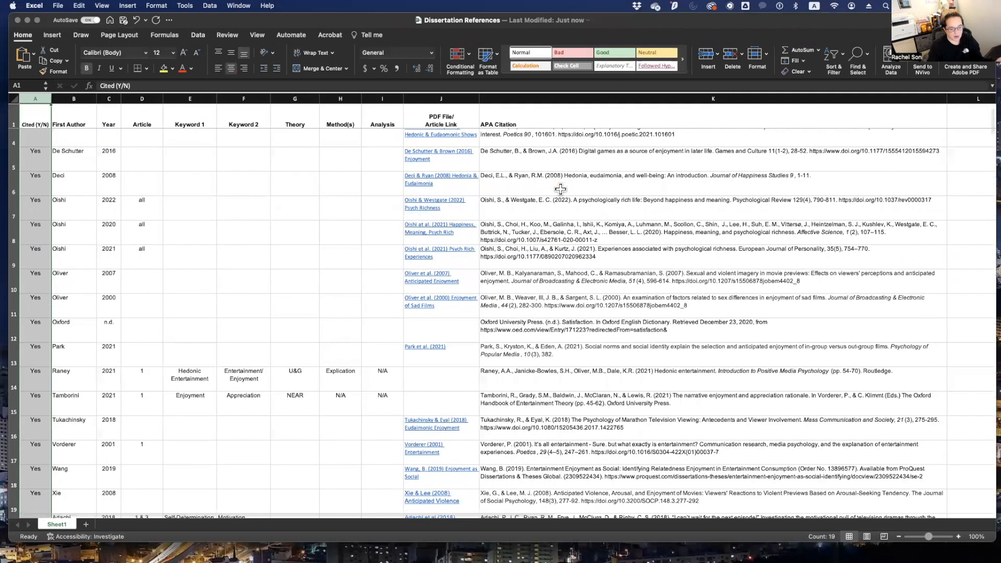
scroll("down", 3)
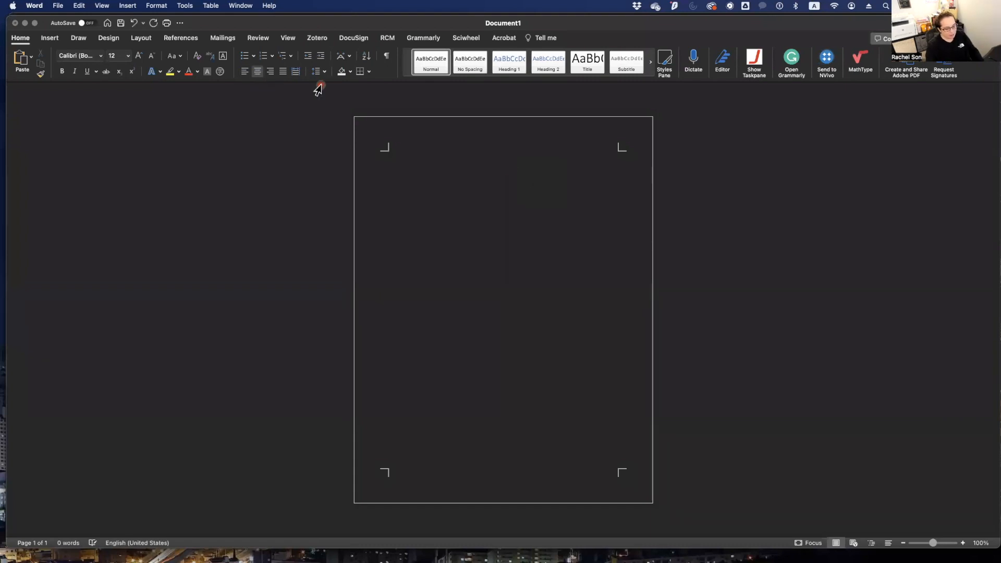
Add a 'References' heading and paste the cited citations beneath it using Keep Text Only.
type("References")
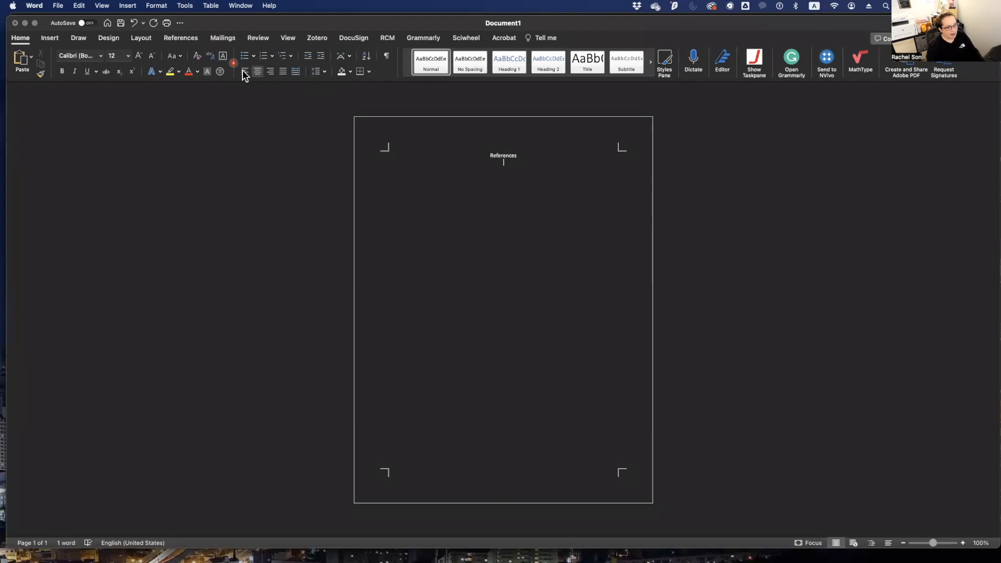
mouse_move(314, 71)
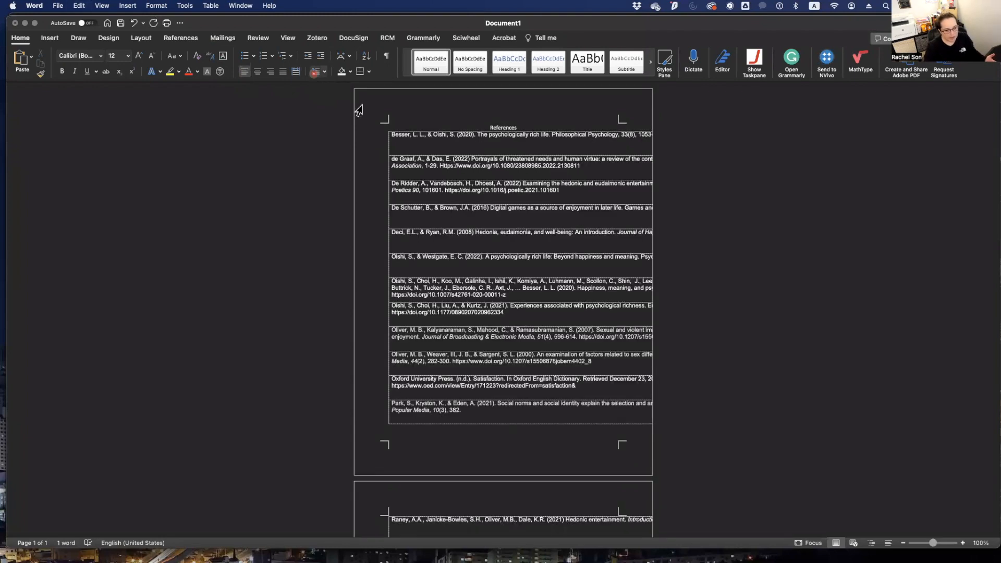
scroll("down", 3)
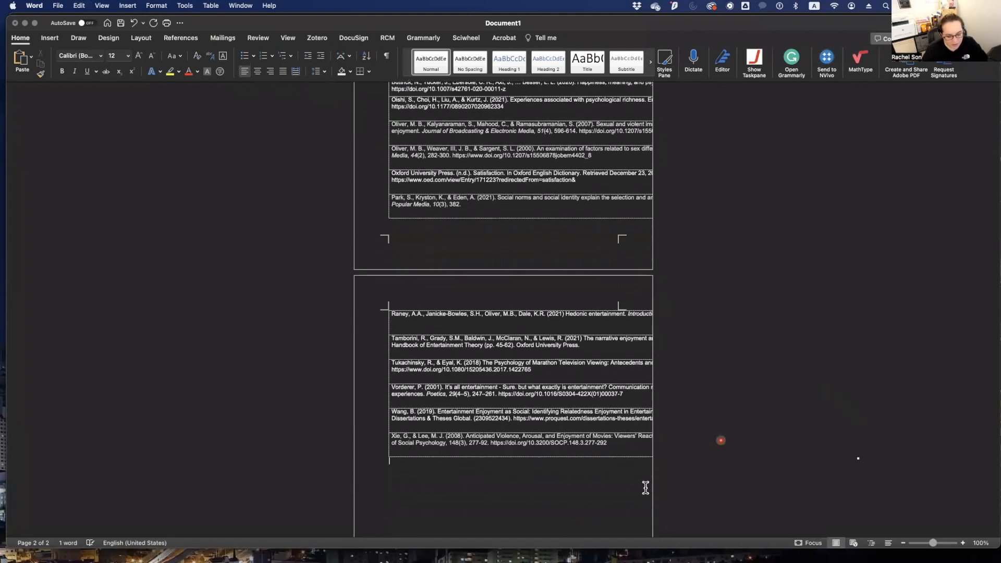
key("cmd+v")
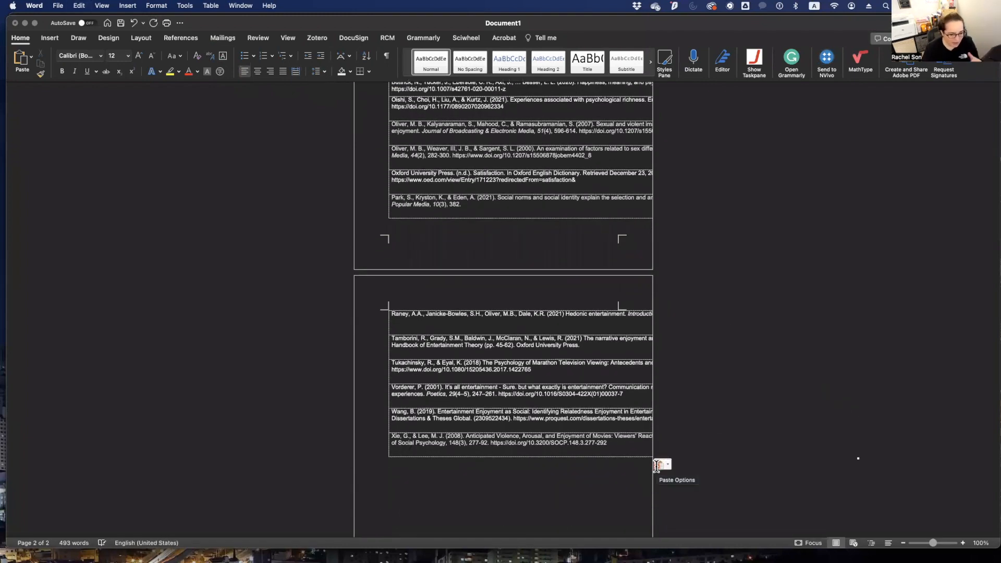
left_click(662, 464)
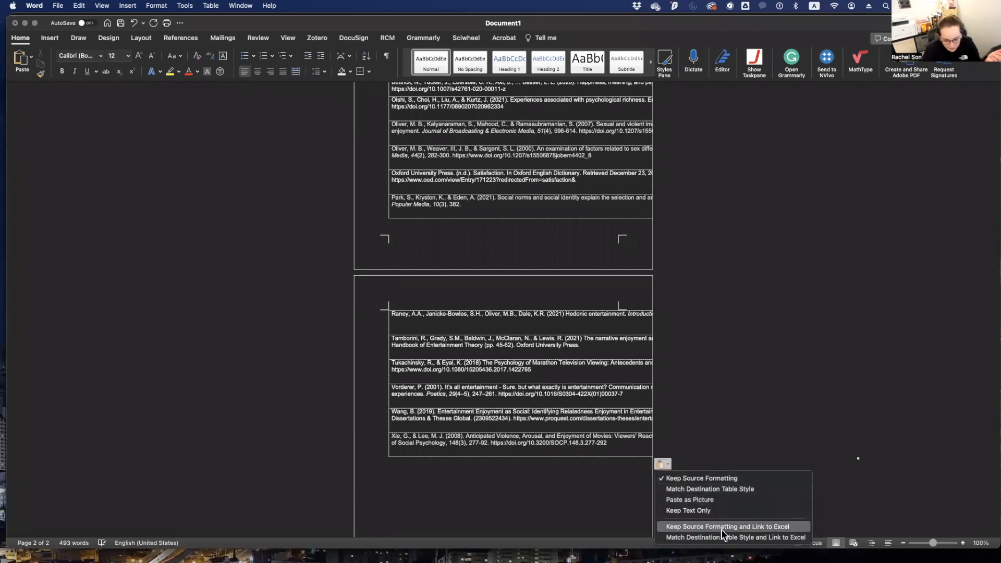
left_click(727, 525)
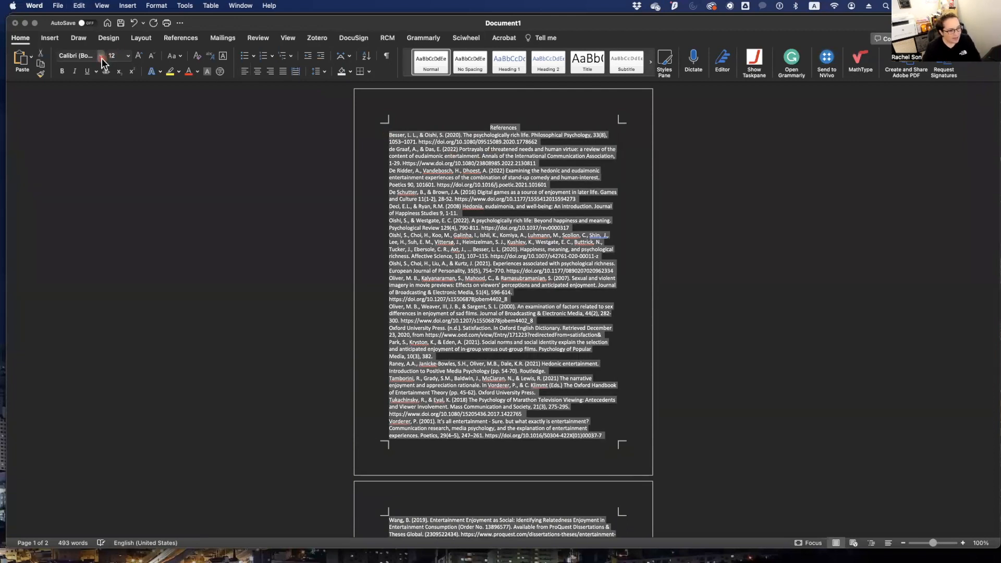
Set the selected references in Times New Roman with 2.0 line spacing.
left_click(76, 55)
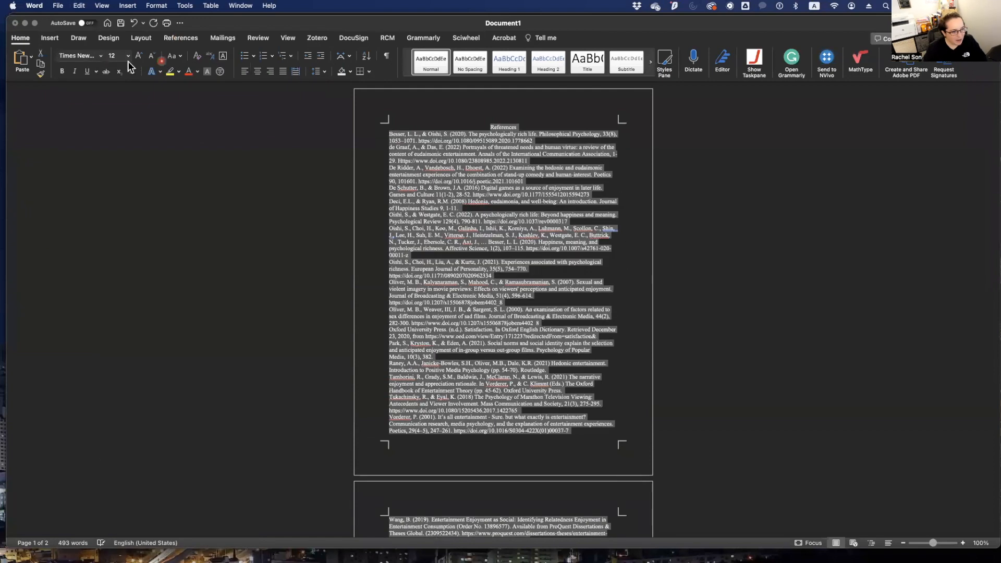
left_click(317, 71)
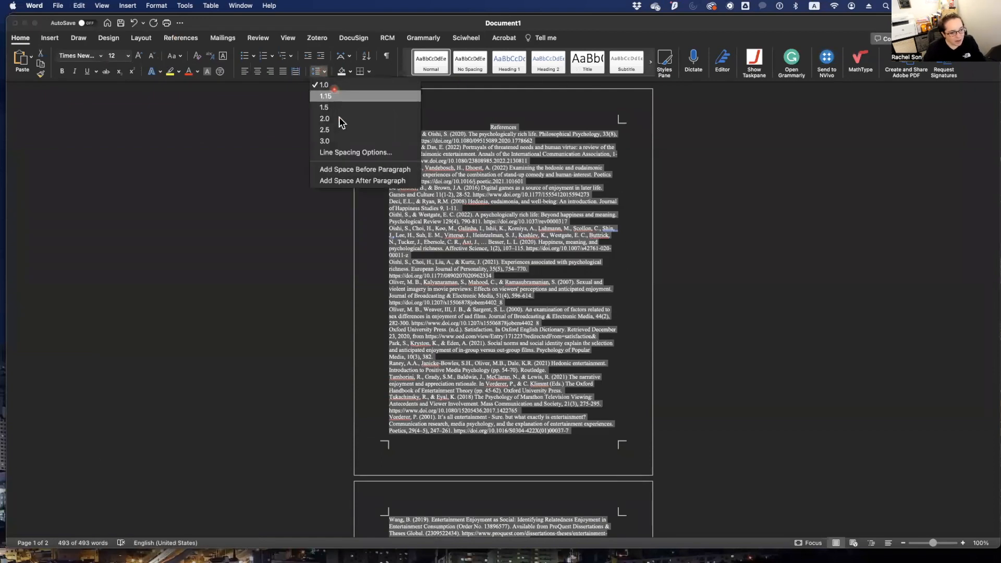
left_click(325, 119)
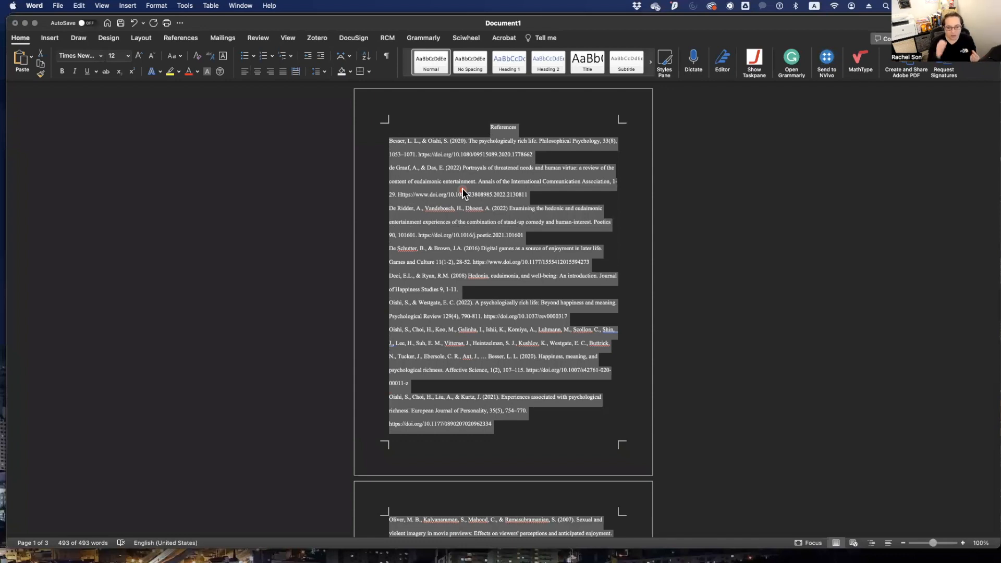
mouse_move(480, 214)
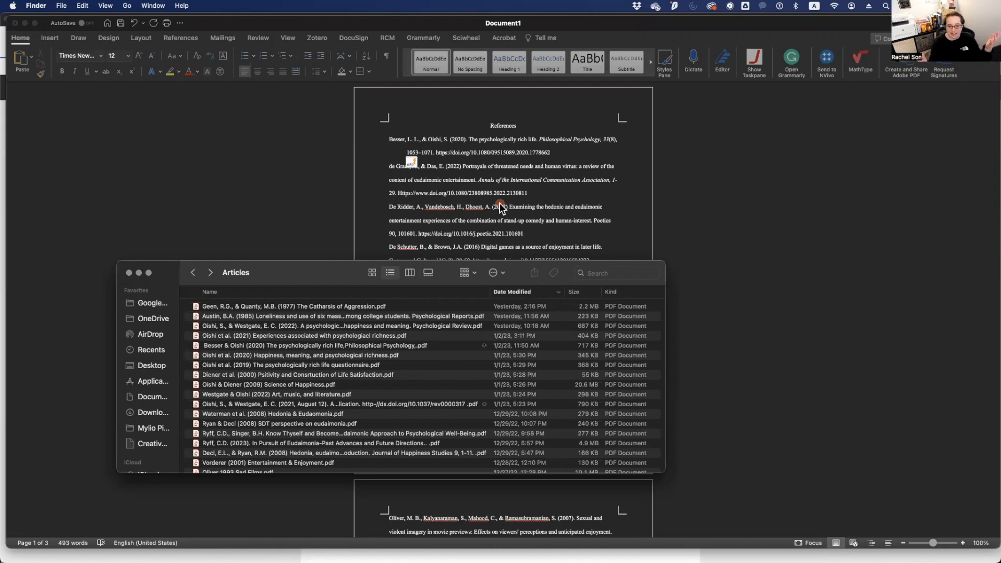
mouse_move(514, 175)
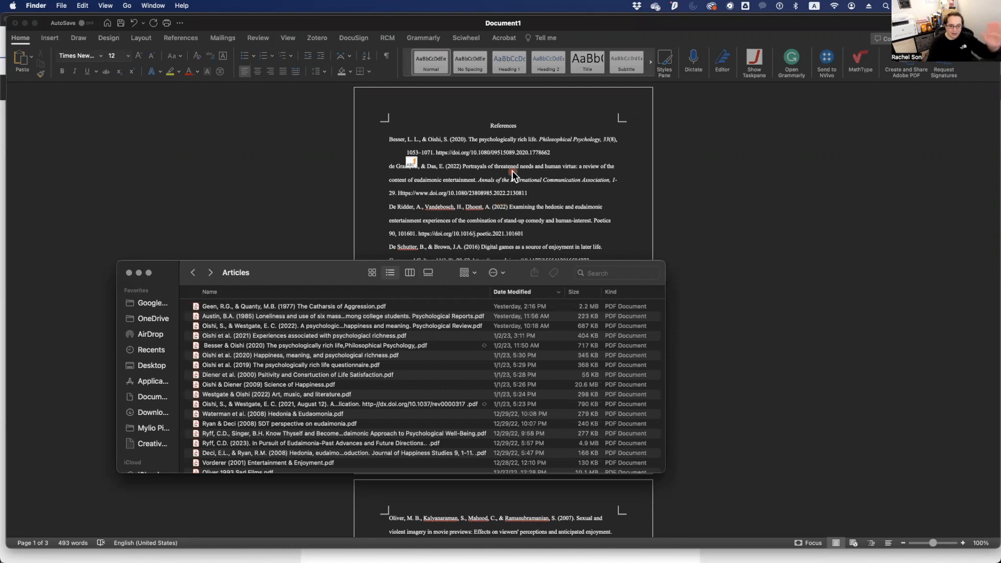